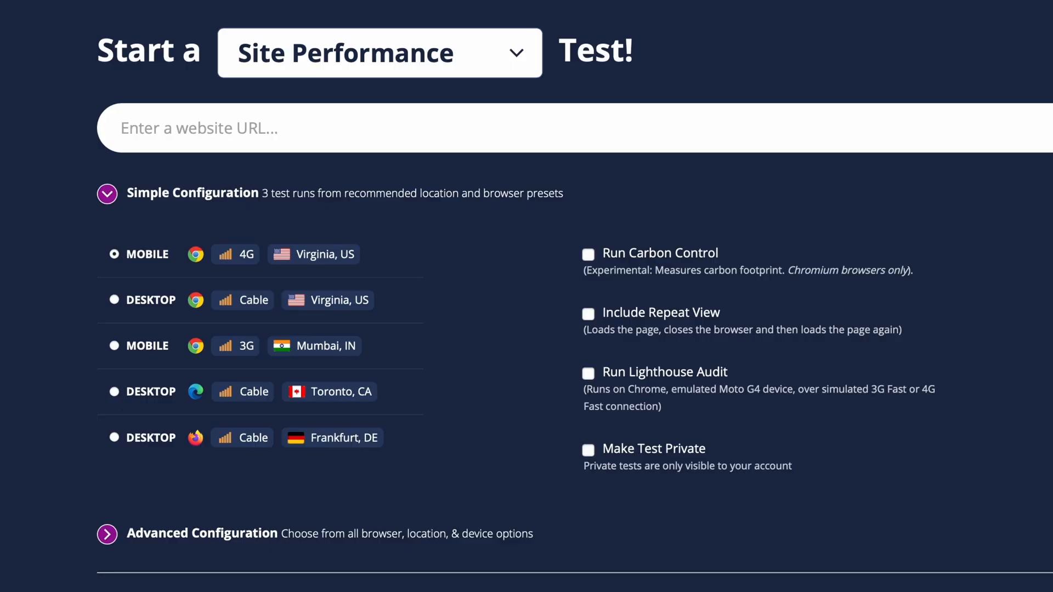
Step: Expand the Advanced Configuration section to reveal location, browser and test settings
click(202, 533)
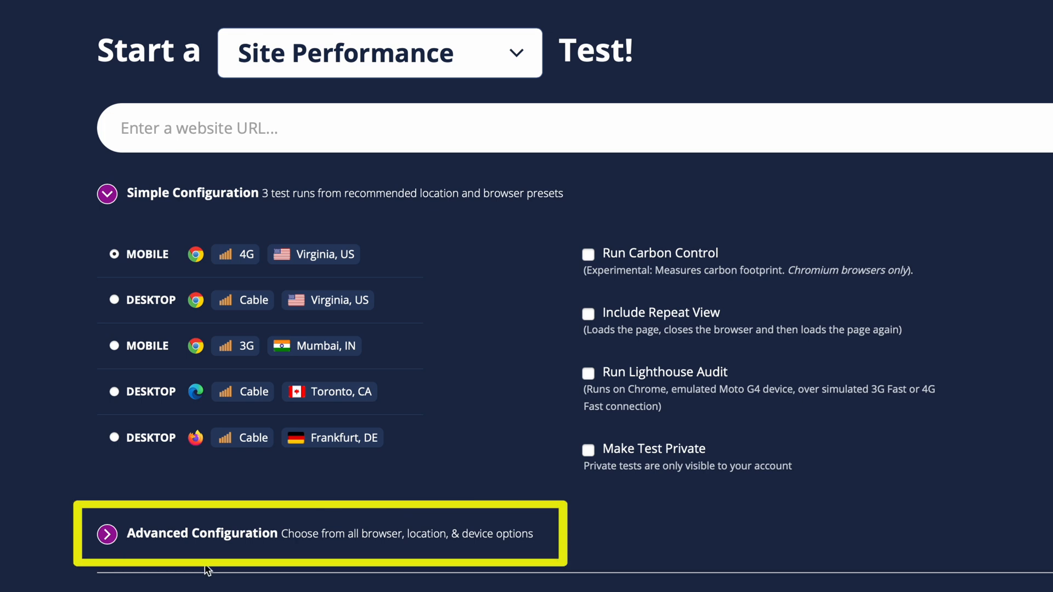
mouse_move(469, 417)
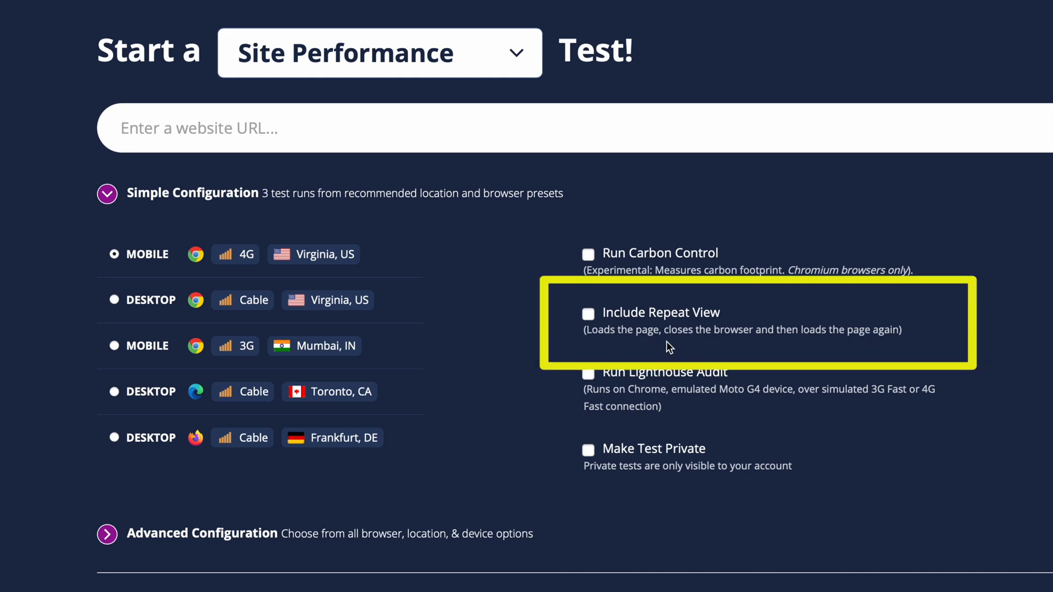
mouse_move(665, 340)
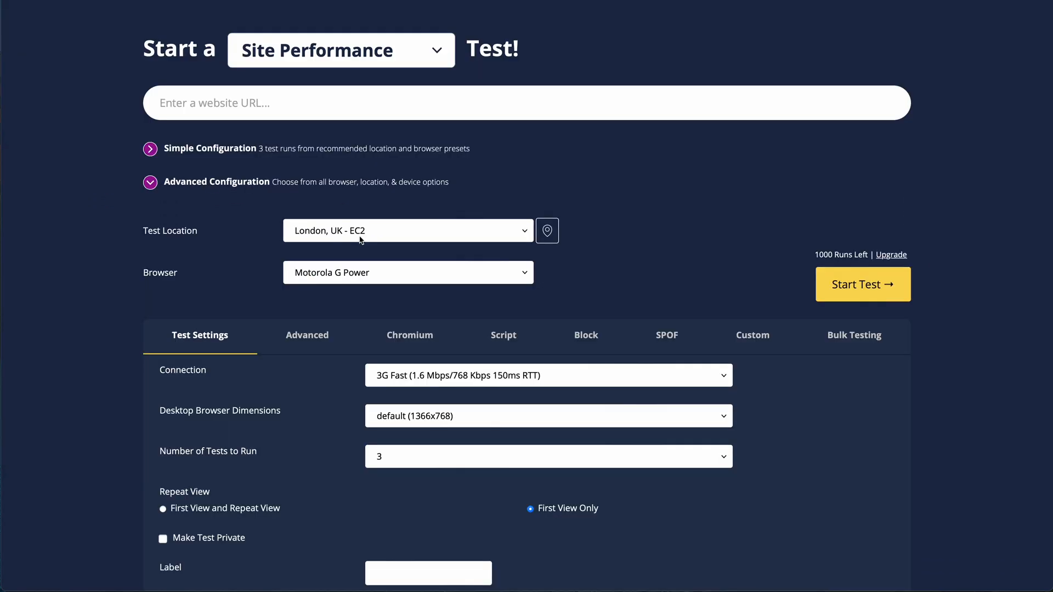
Step: Review the Chromium and Block options, then land on the Advanced settings
click(408, 230)
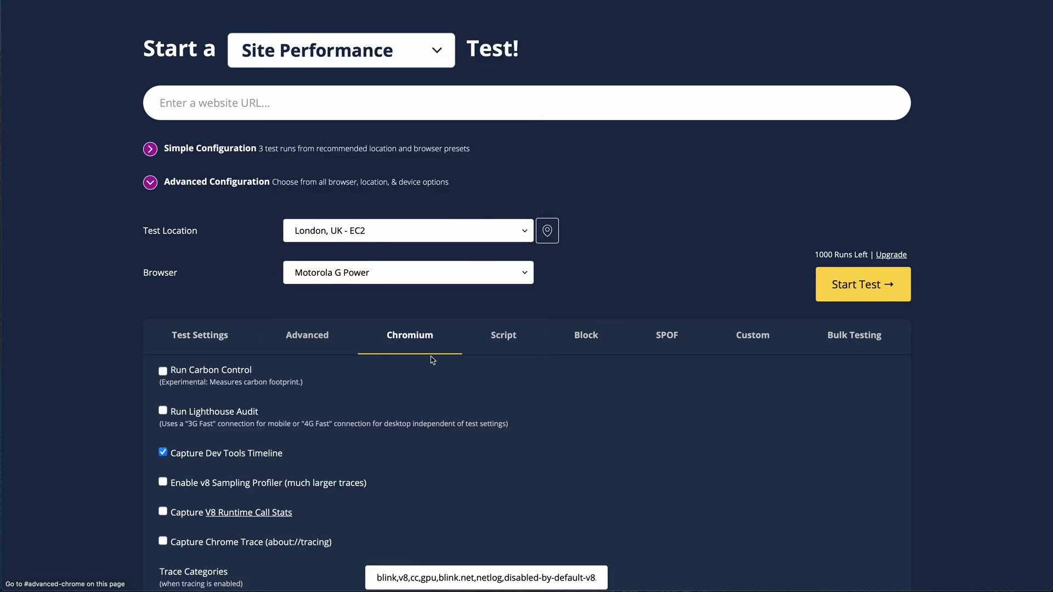
click(585, 336)
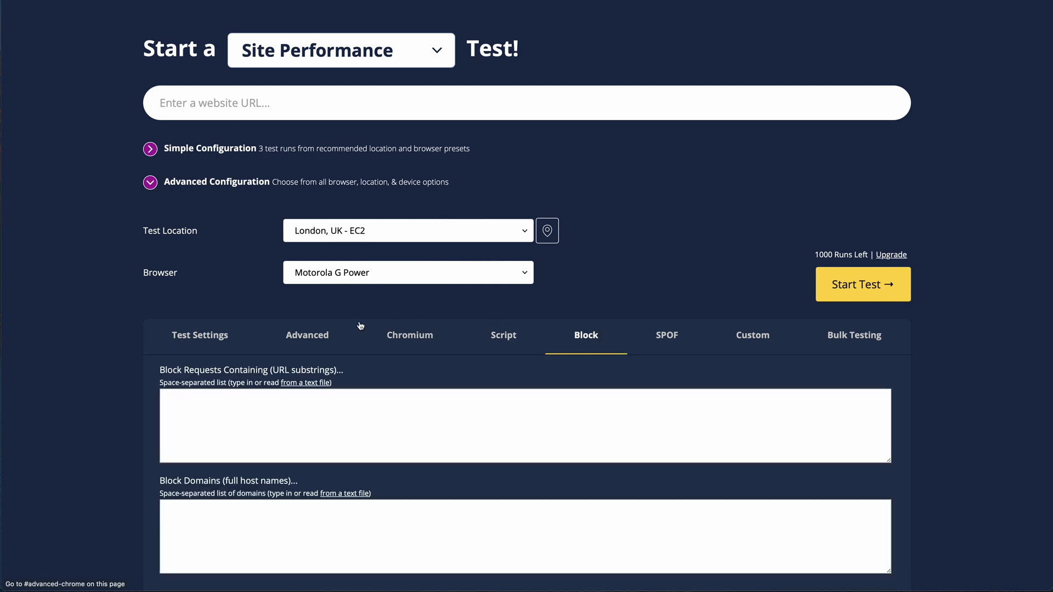
click(307, 335)
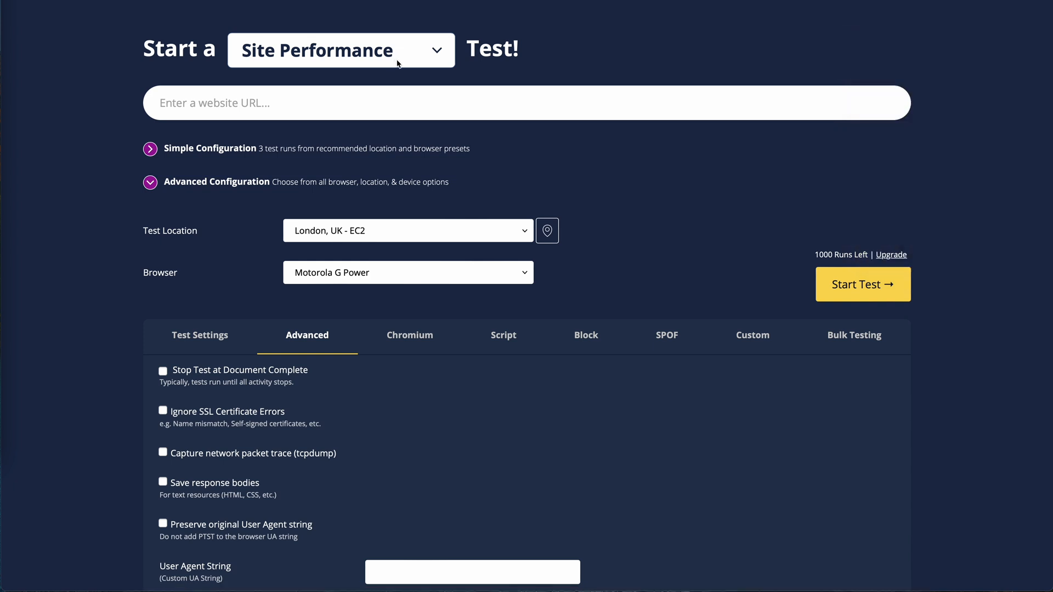
click(340, 51)
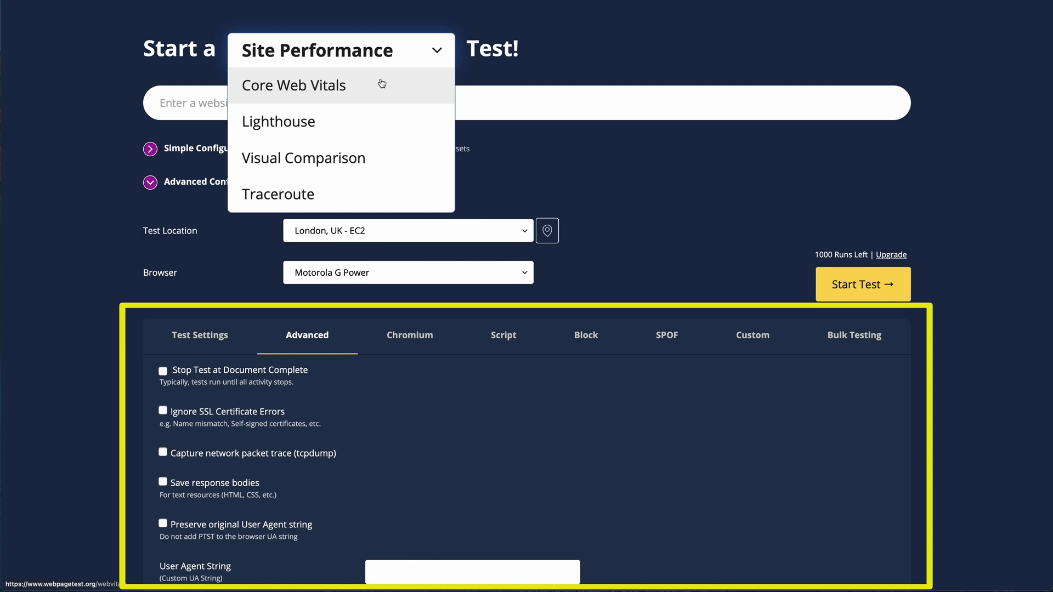
mouse_move(365, 116)
text(https://moz.com/)
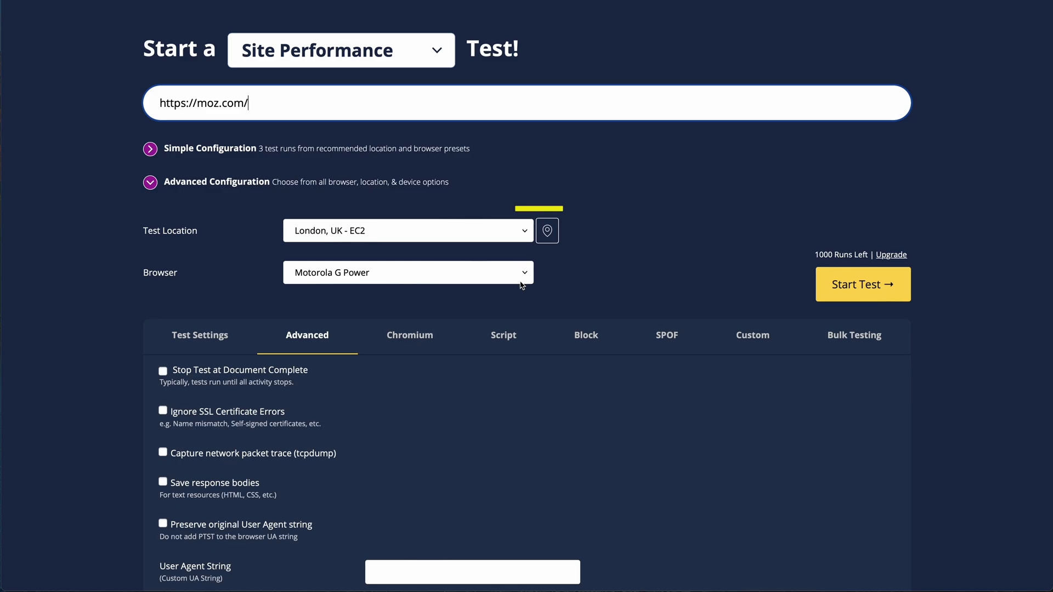
click(546, 230)
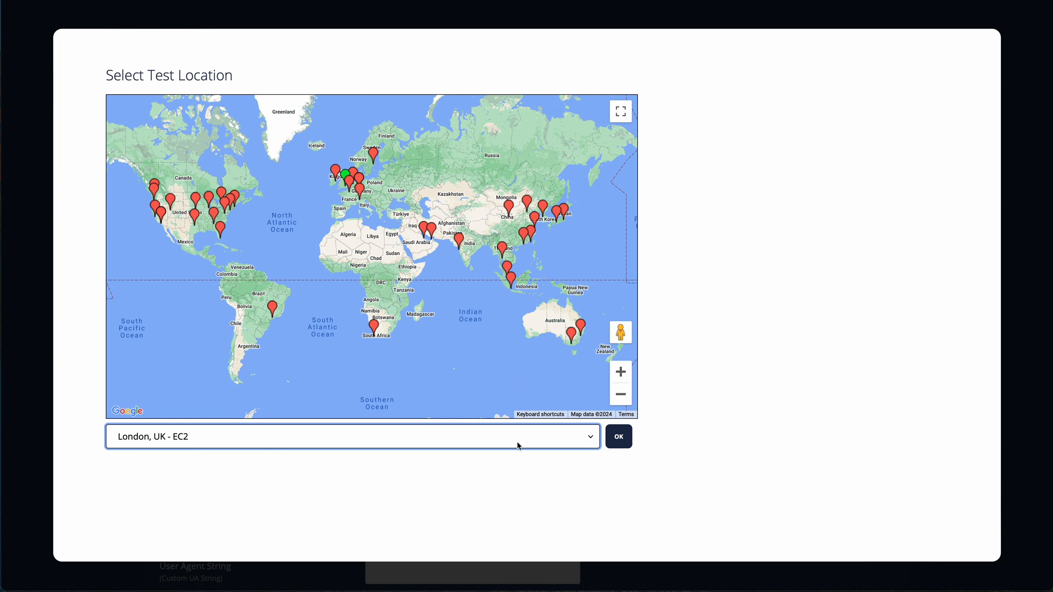
Step: Choose Los Angeles, CA - M1 Mac Mini/iOS as the test location
click(346, 451)
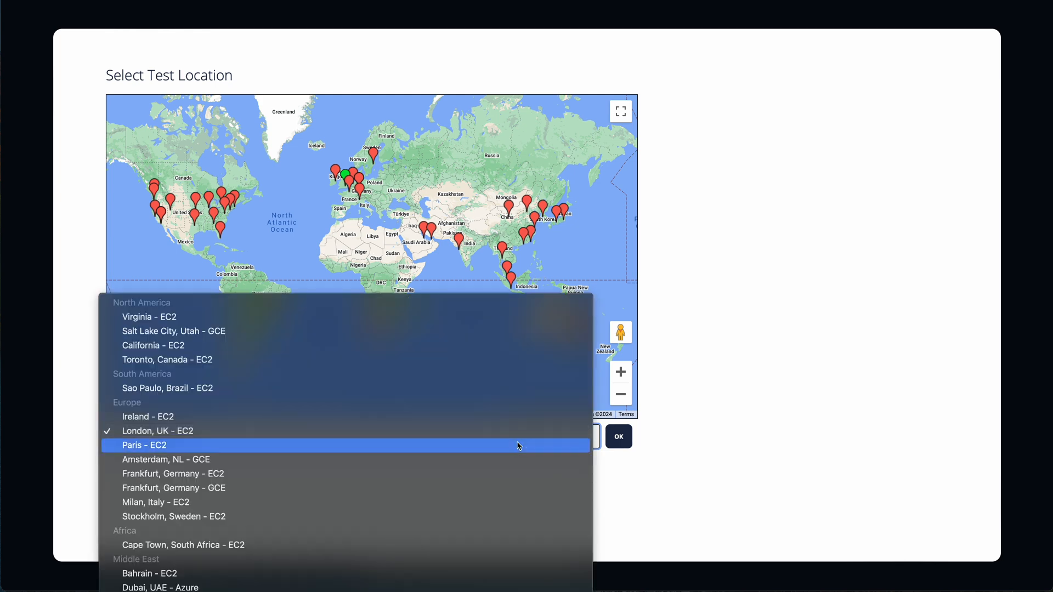
scroll(down, 3)
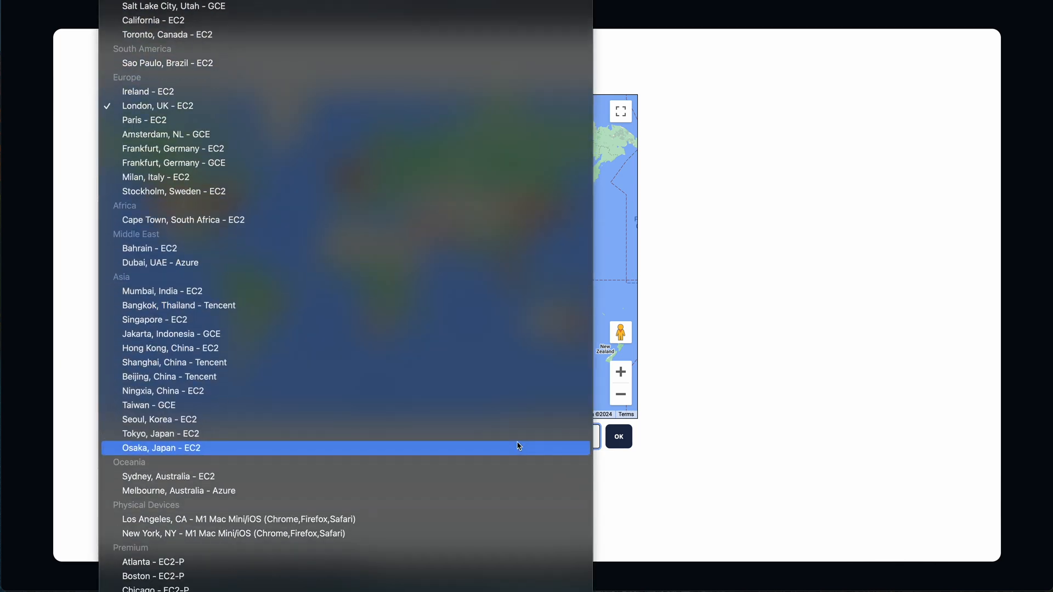
mouse_move(469, 542)
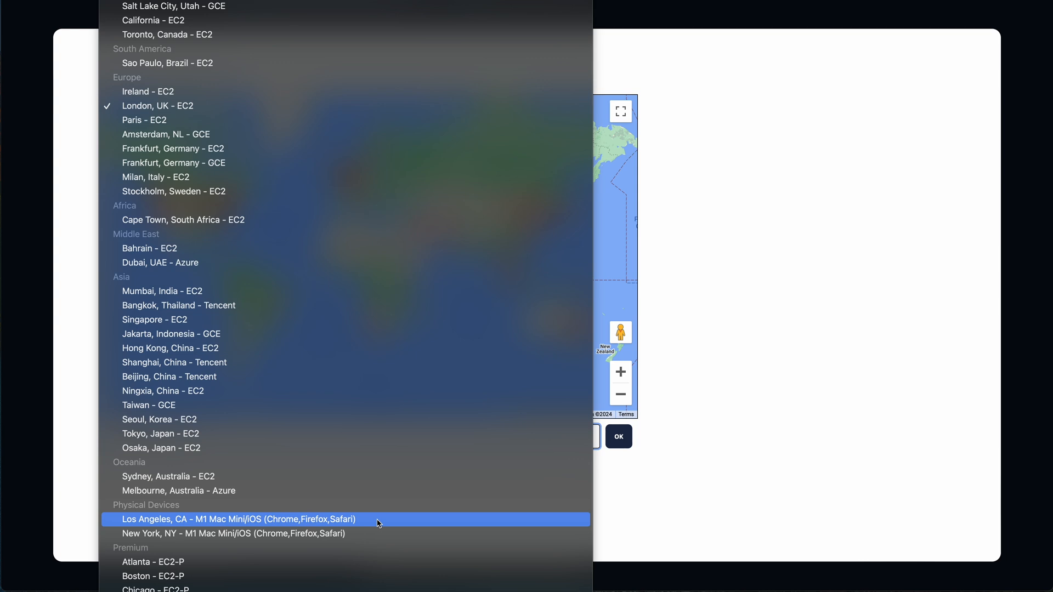
mouse_move(151, 522)
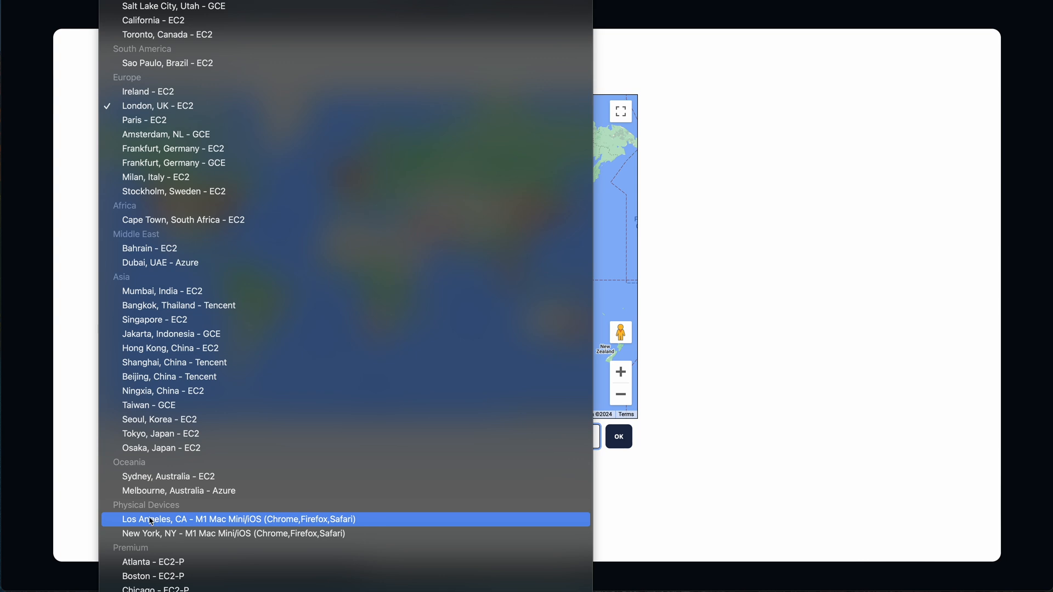
click(166, 520)
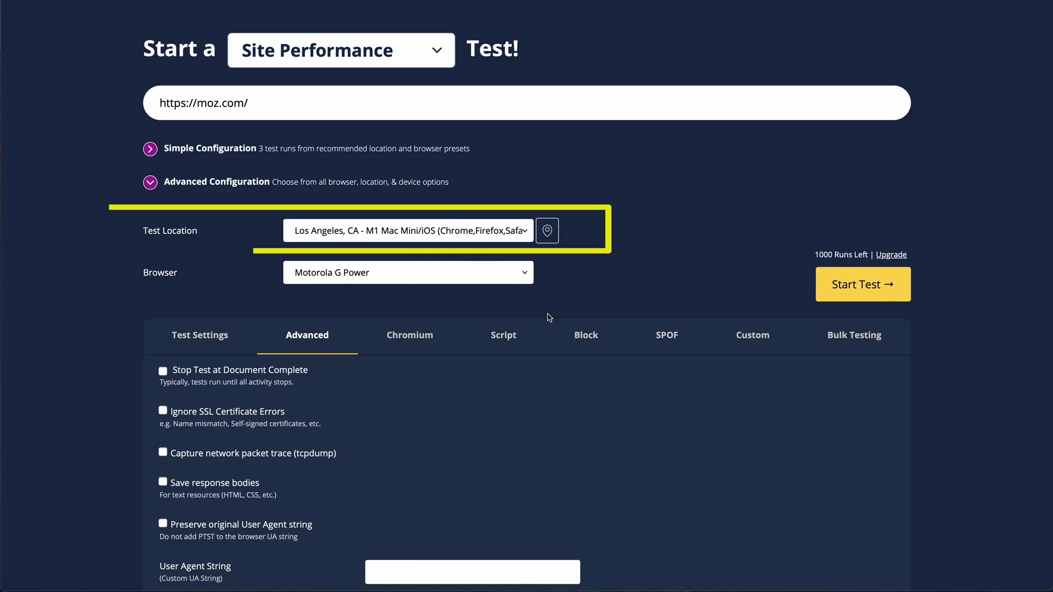
Step: Try Safari, then settle on London, UK - EC2 with Motorola G Power emulation
click(408, 272)
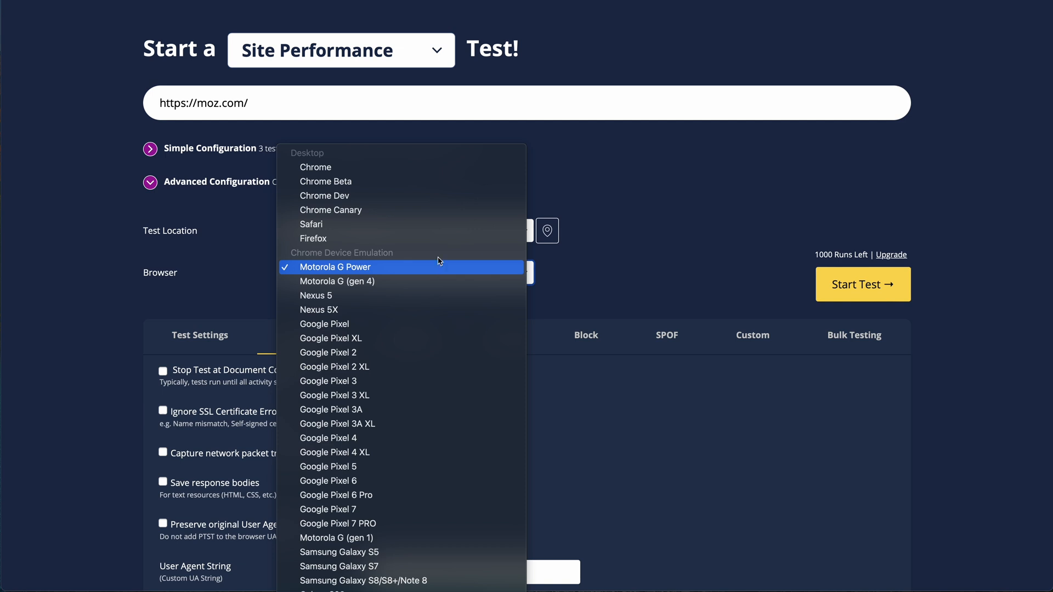
click(311, 224)
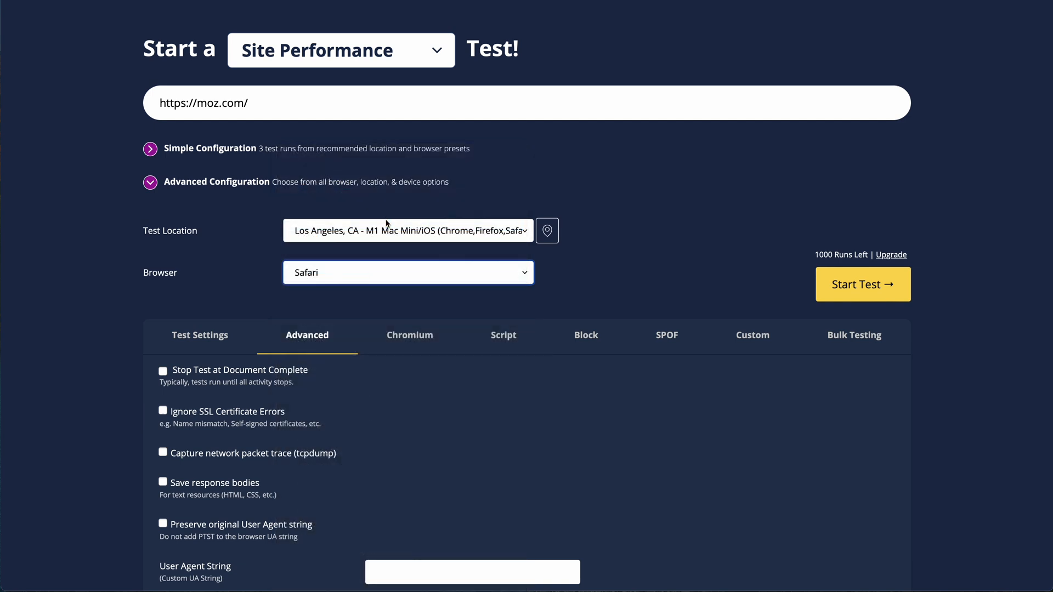
click(408, 231)
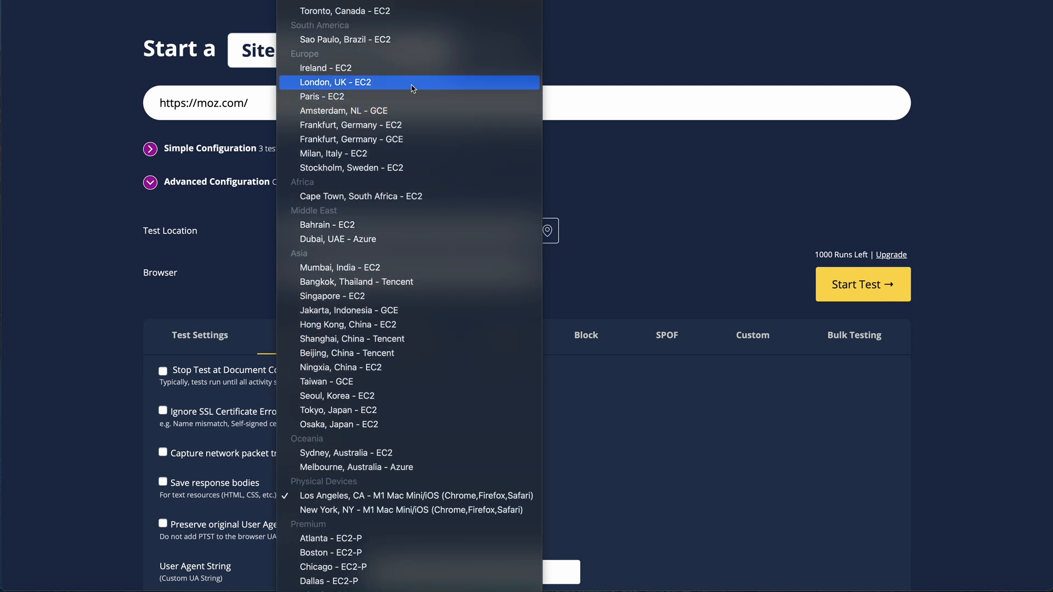
click(335, 81)
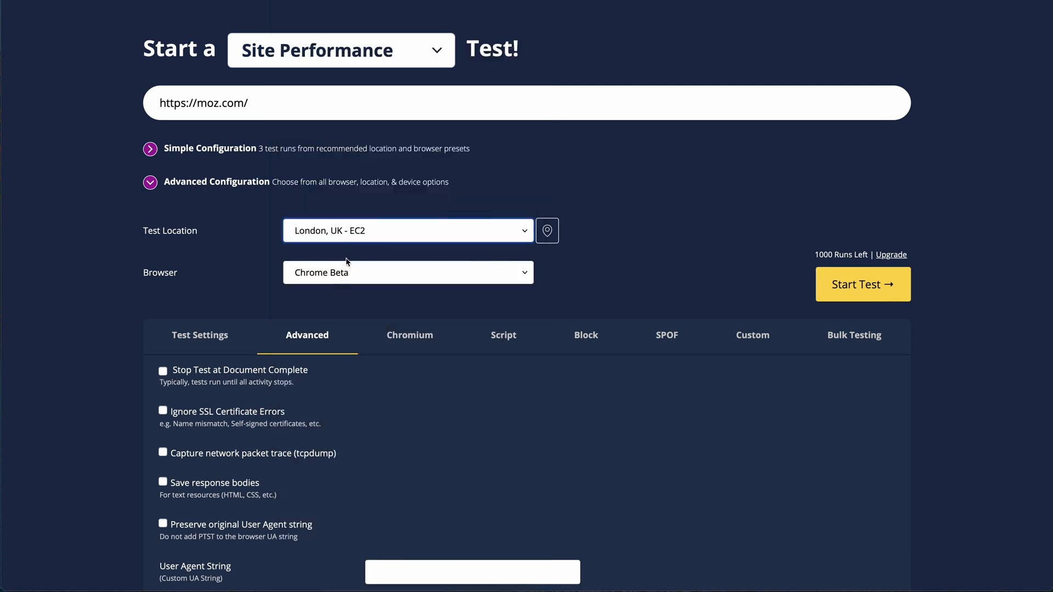
click(408, 272)
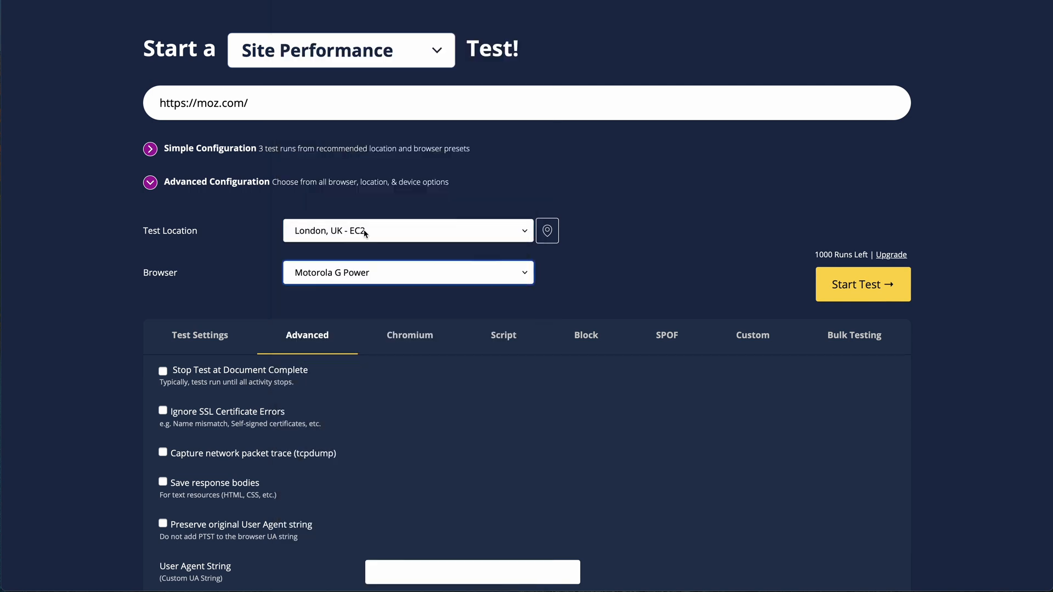
click(411, 335)
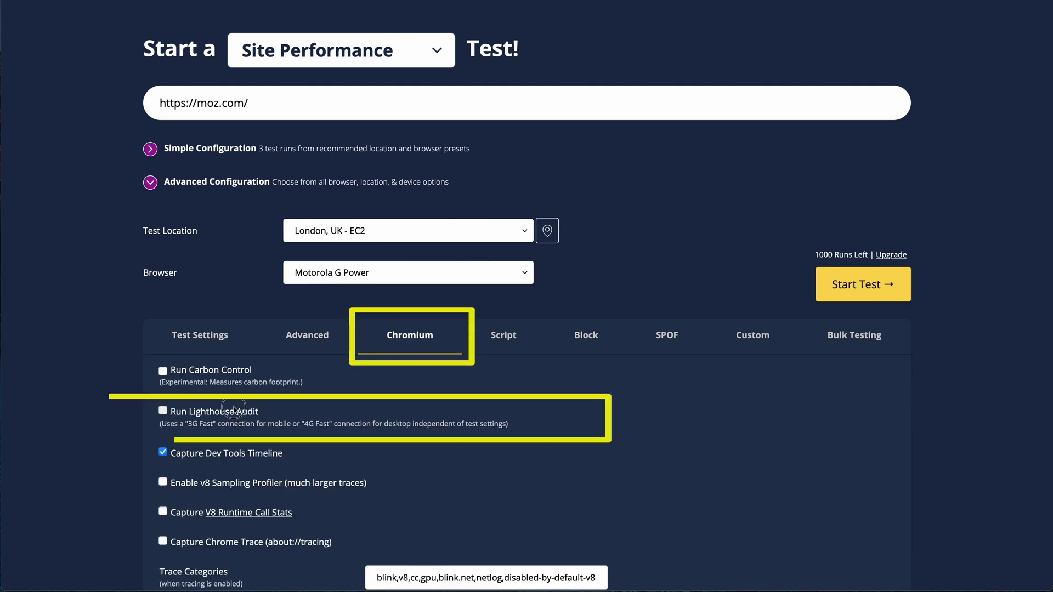
Step: Enable Run Lighthouse Audit and return to the general test settings
click(162, 410)
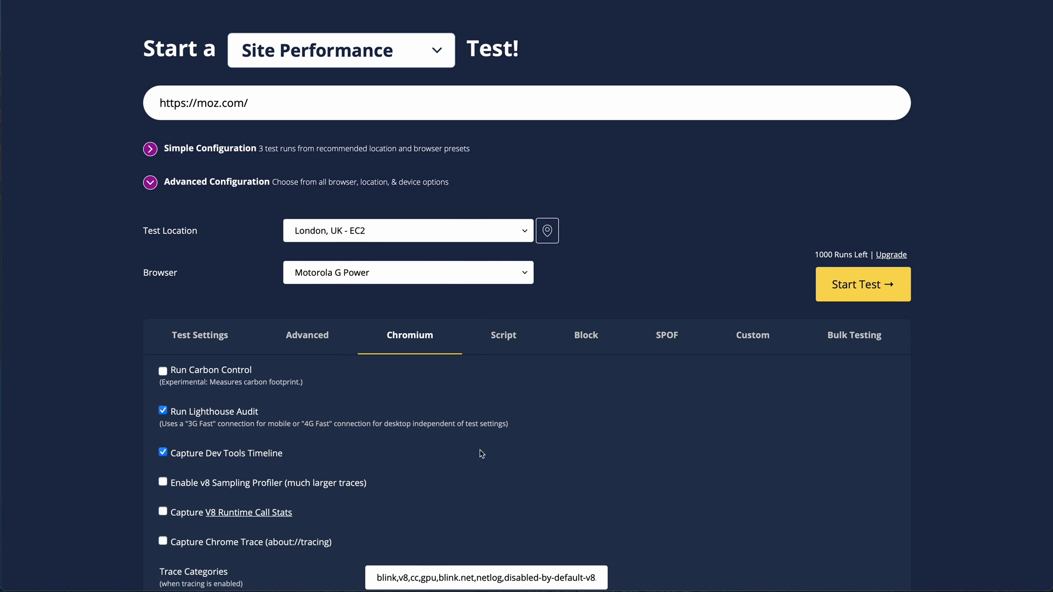
click(862, 284)
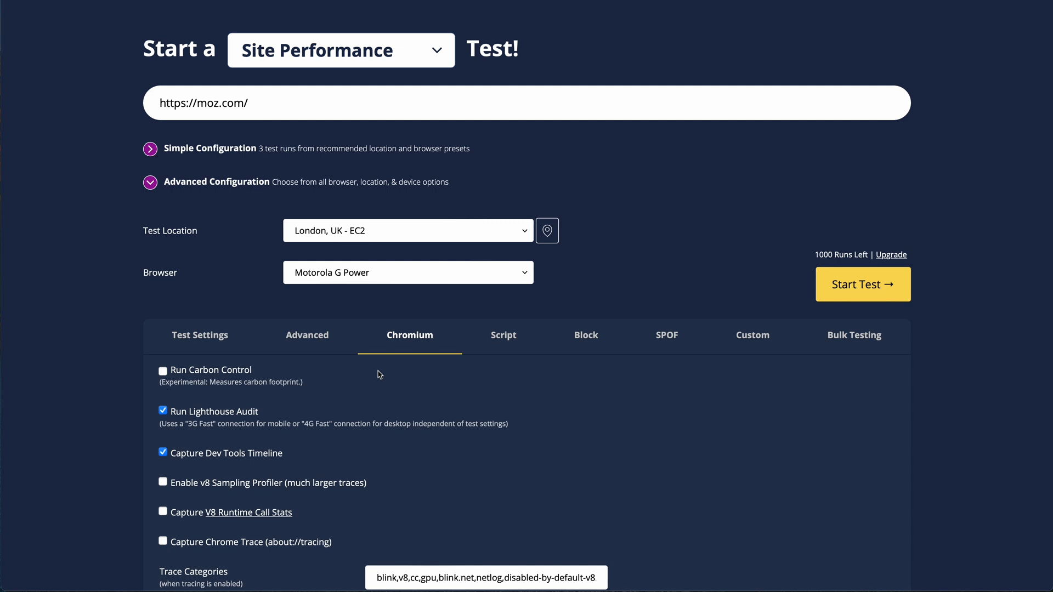
mouse_move(348, 403)
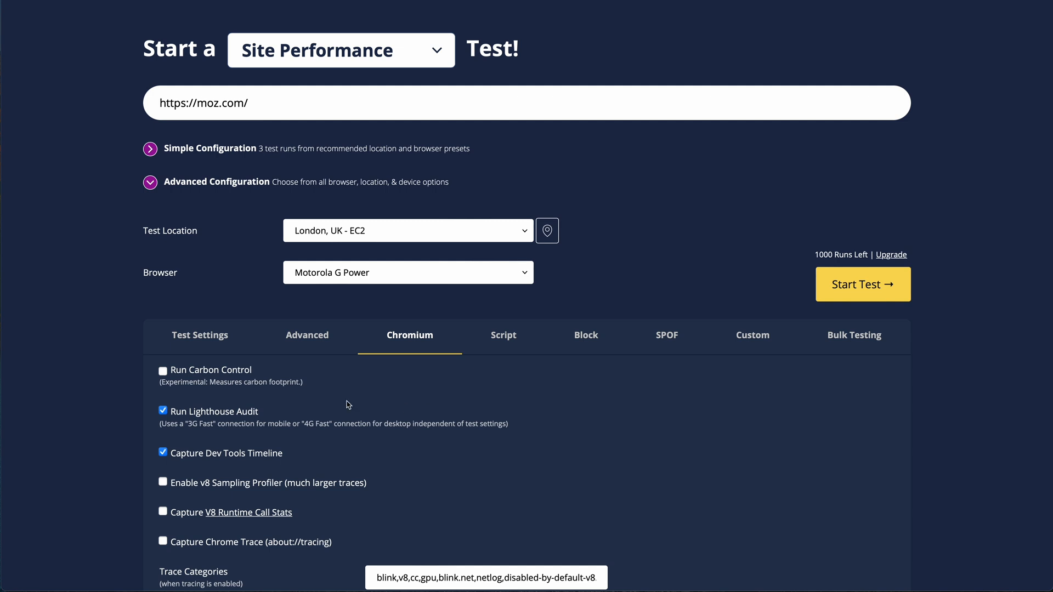
click(199, 335)
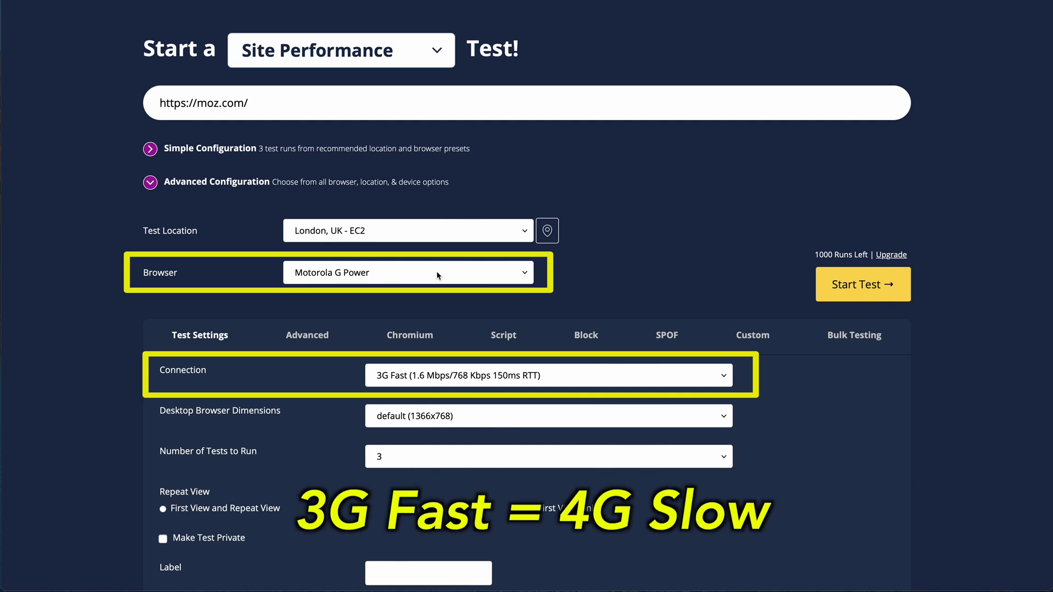
Step: Set Number of Tests to Run to 1 with First View and Repeat View
click(549, 456)
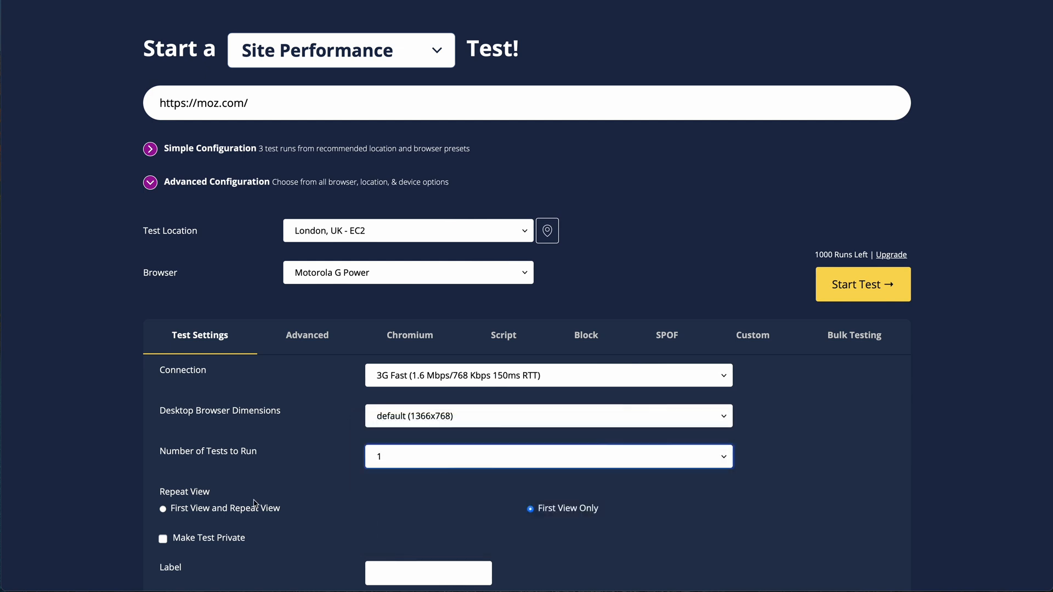
click(161, 508)
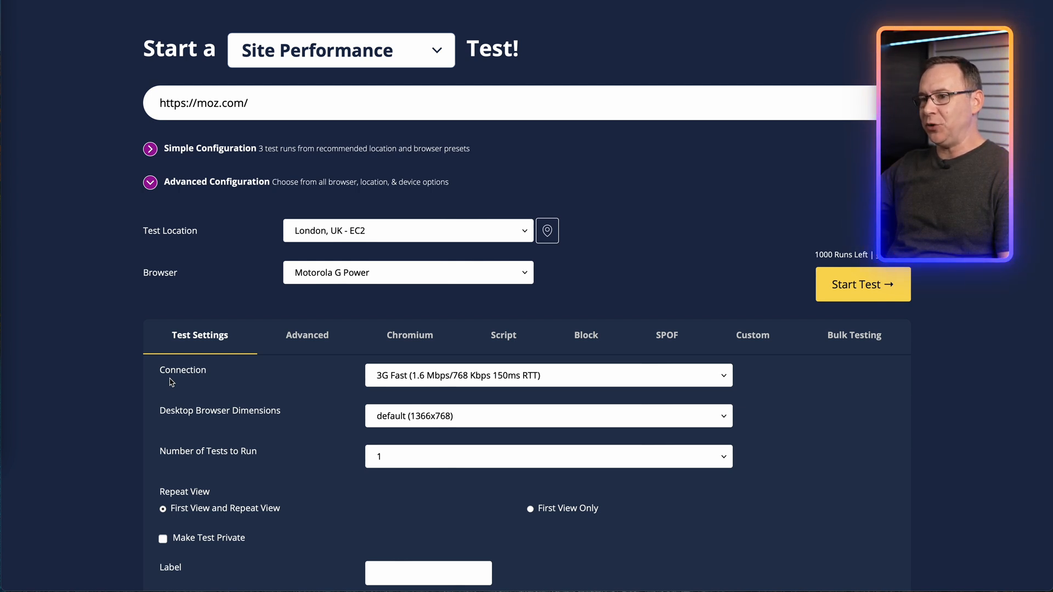
mouse_move(621, 385)
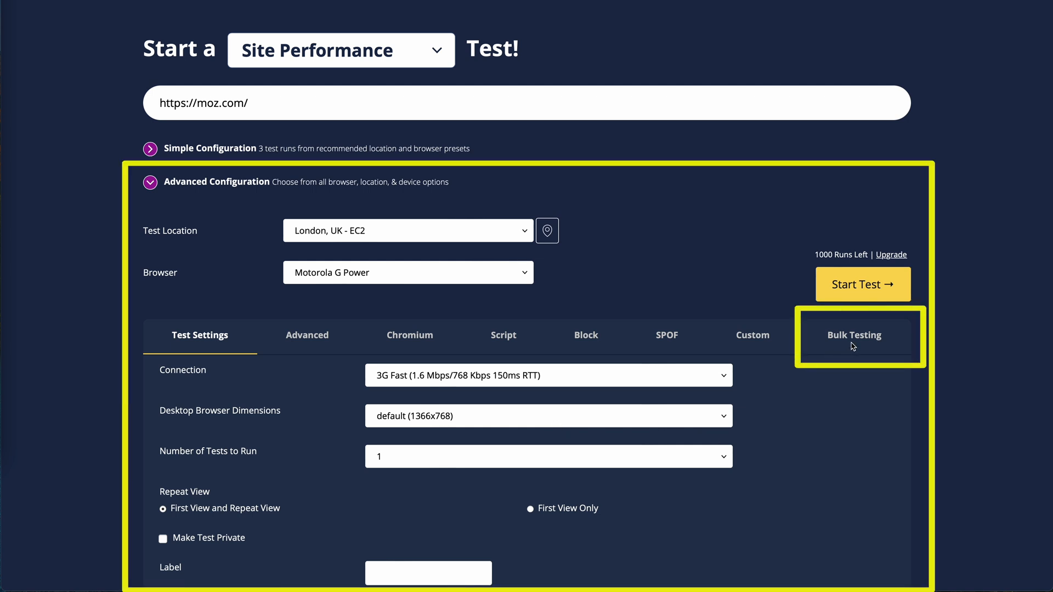
click(853, 335)
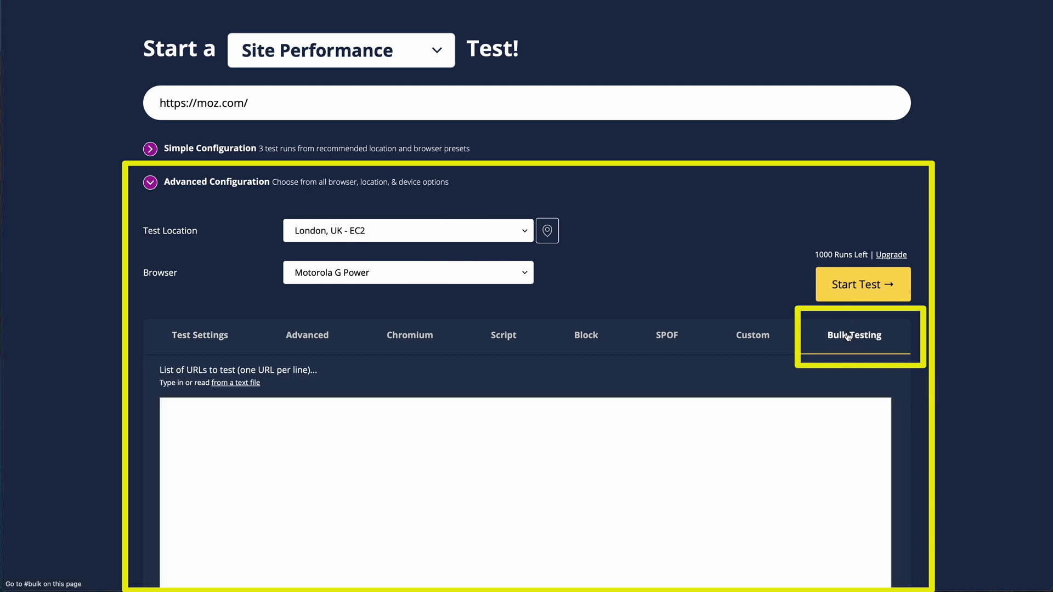
text(https://www.troycherasaro.com/)
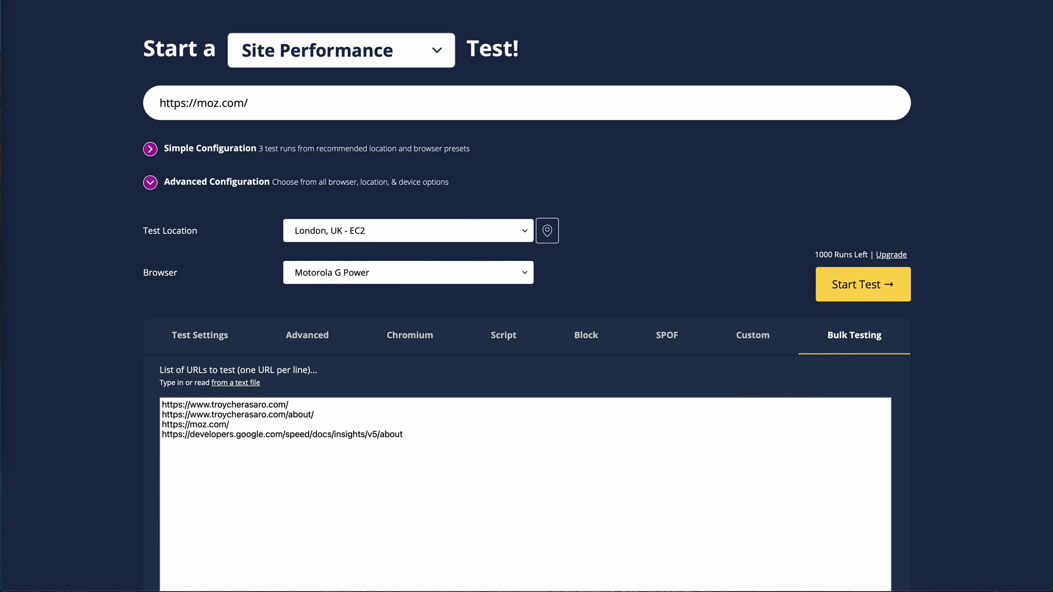
click(890, 254)
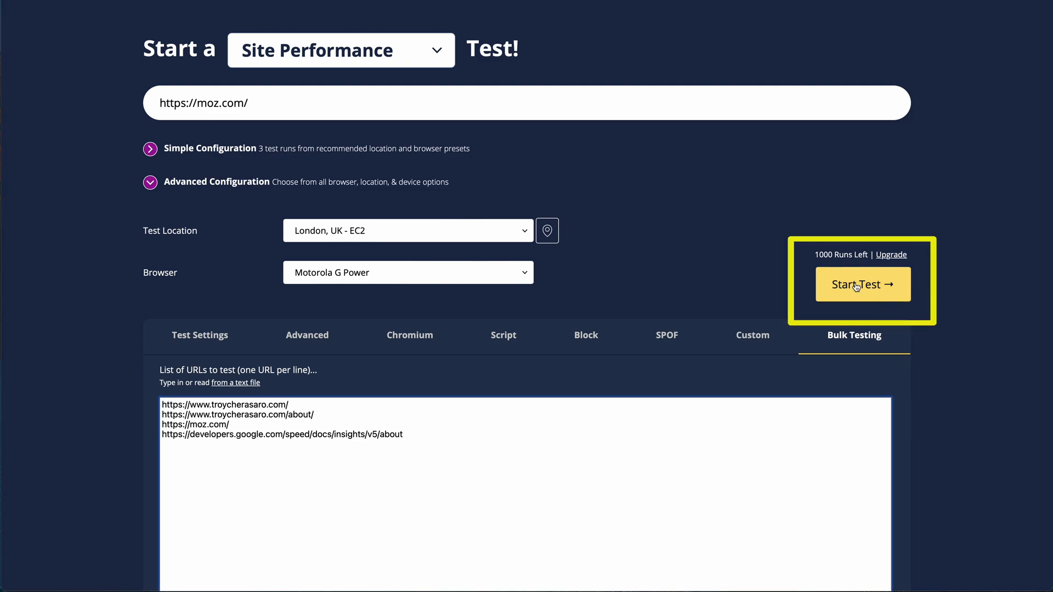
Step: Launch the bulk test of the four listed URLs
click(862, 284)
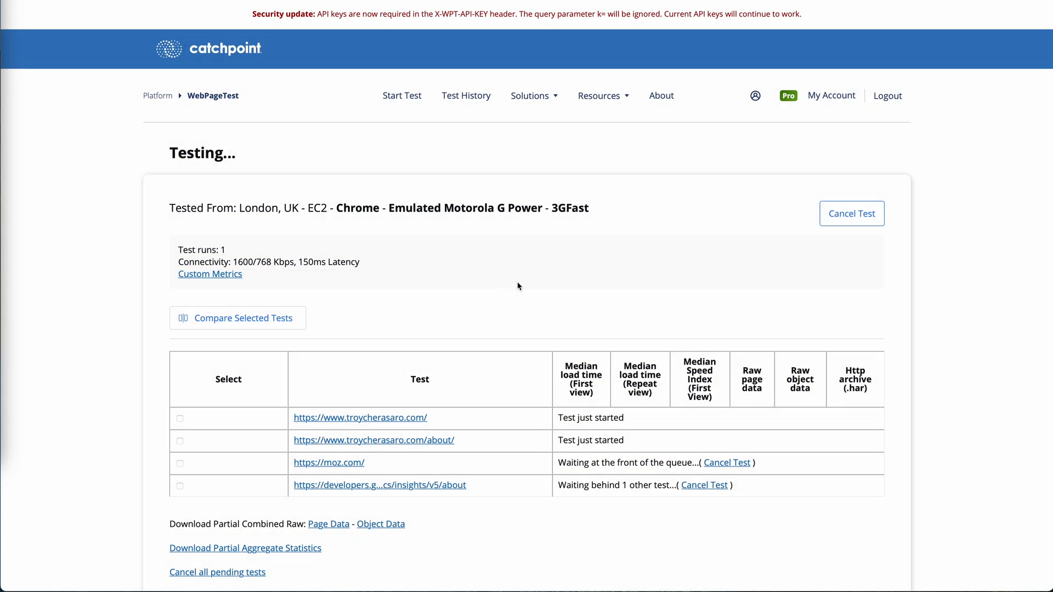
mouse_move(591, 96)
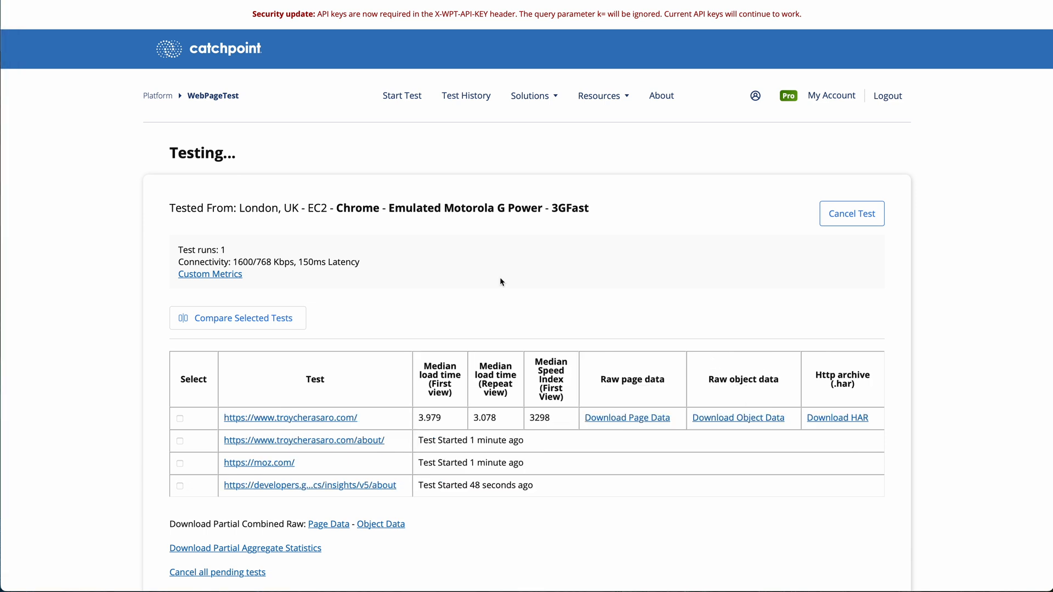
mouse_move(516, 350)
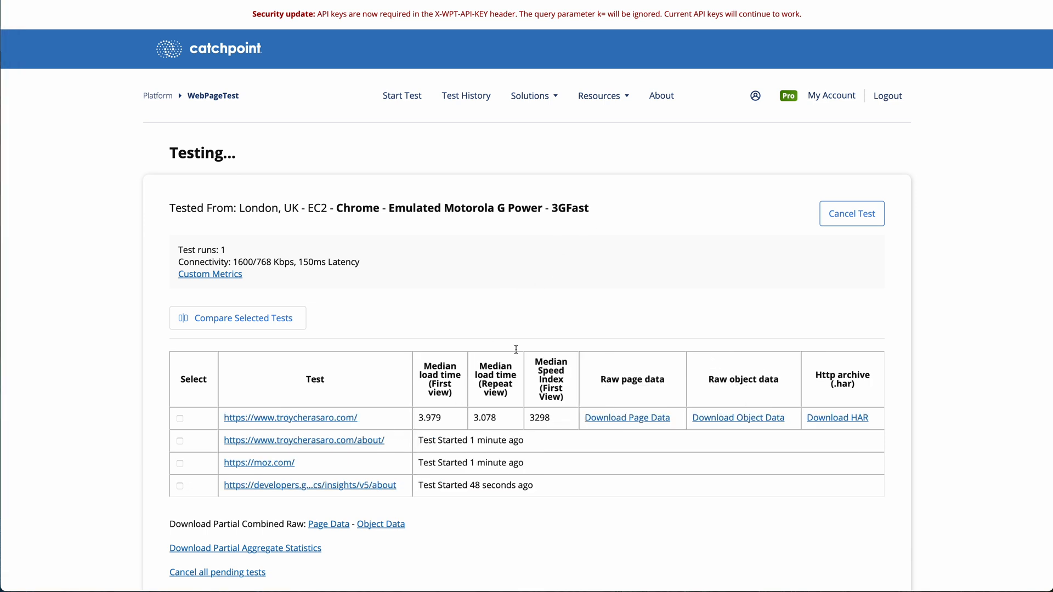
mouse_move(382, 346)
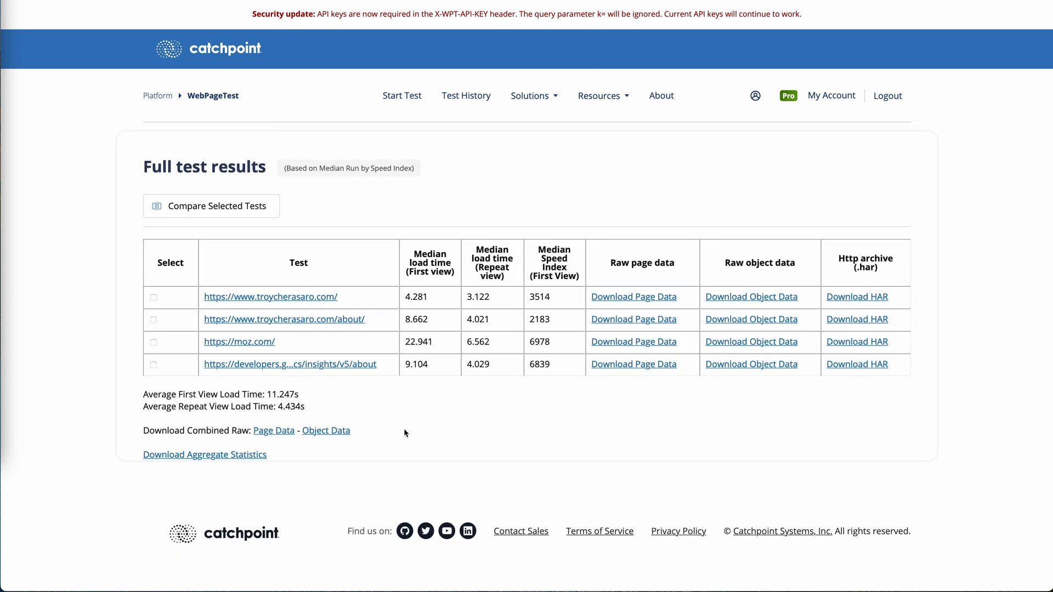
mouse_move(367, 410)
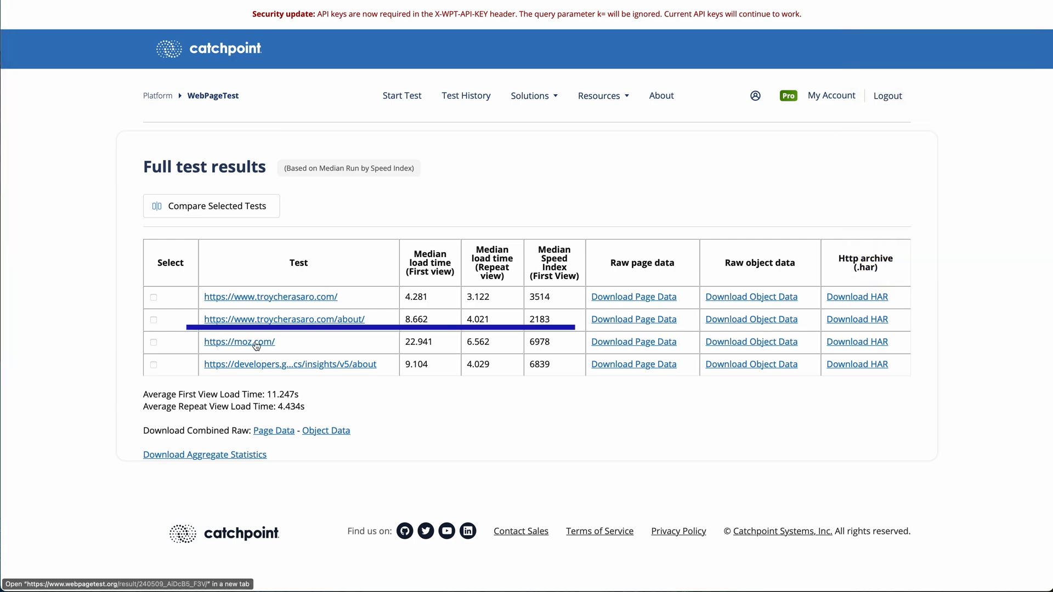
Step: Open the detailed moz.com result from the Full test results table
click(240, 342)
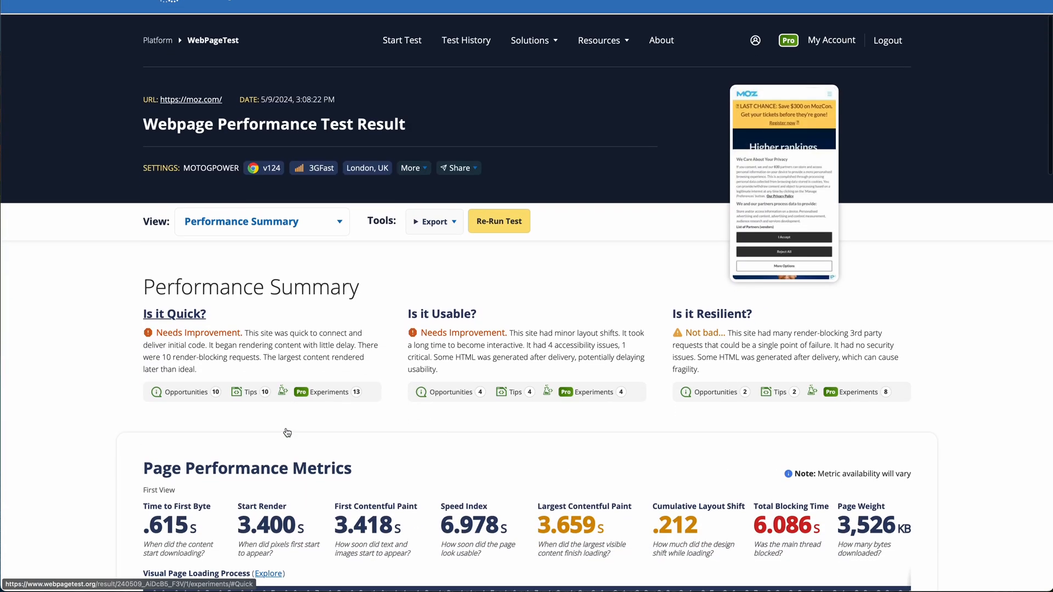
scroll(down, 3)
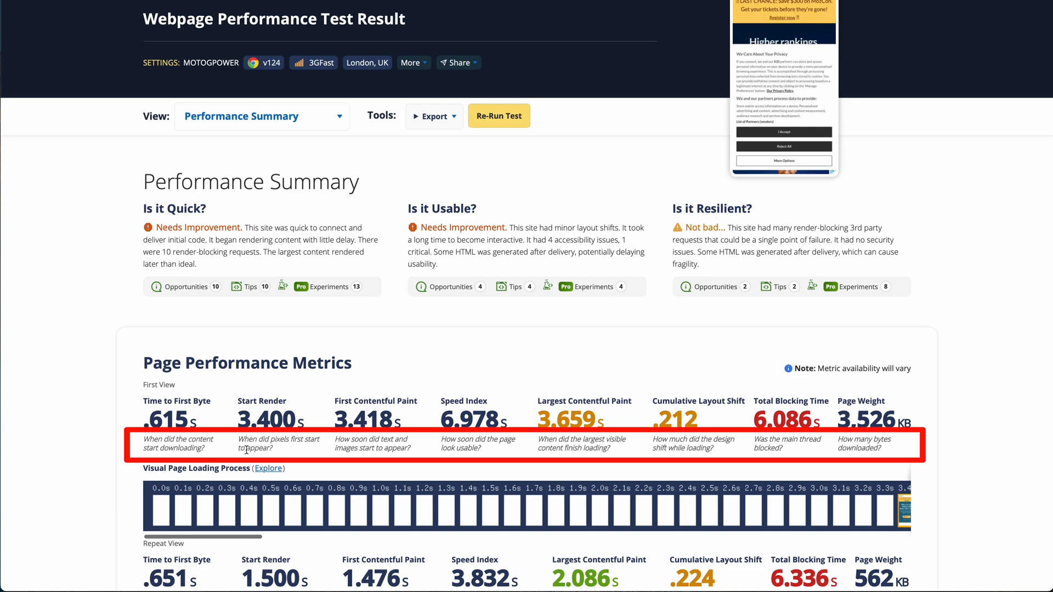
scroll(down, 3)
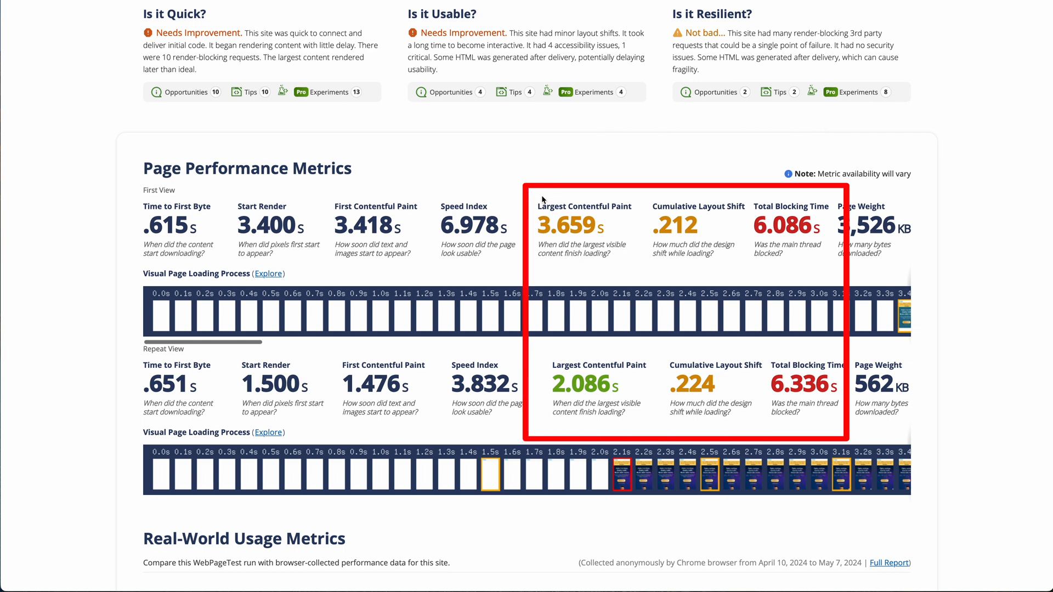
mouse_move(44, 261)
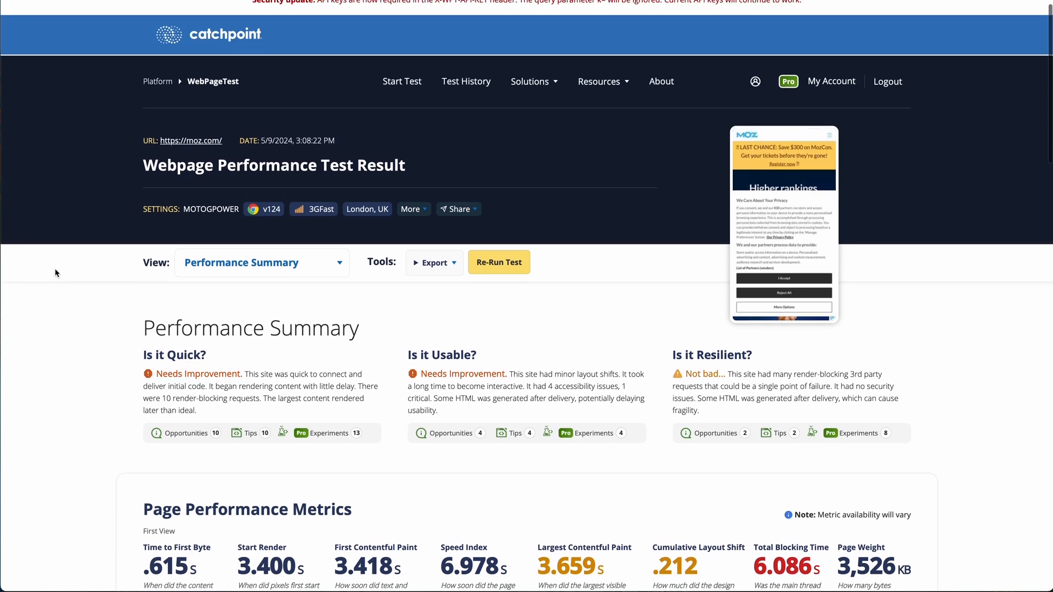
click(261, 264)
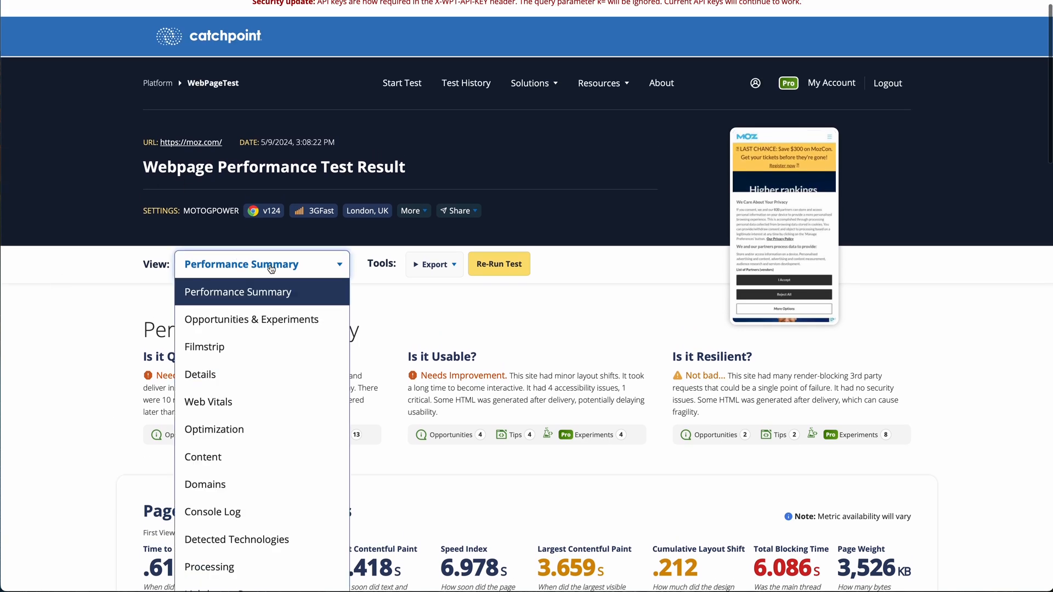
Step: Choose Lighthouse Report from the result views for the moz.com test
scroll(down, 3)
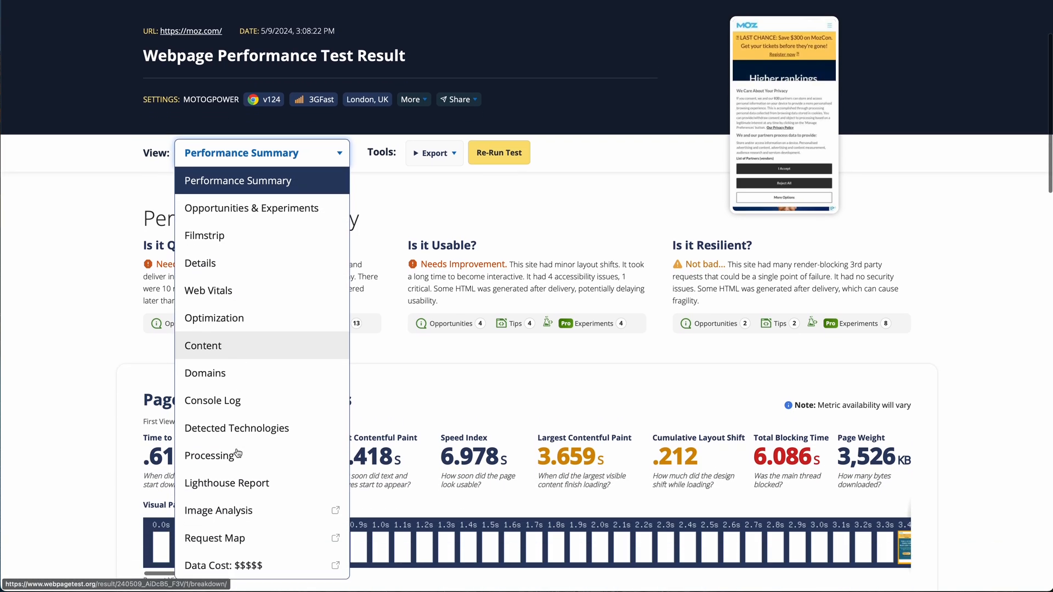
mouse_move(225, 478)
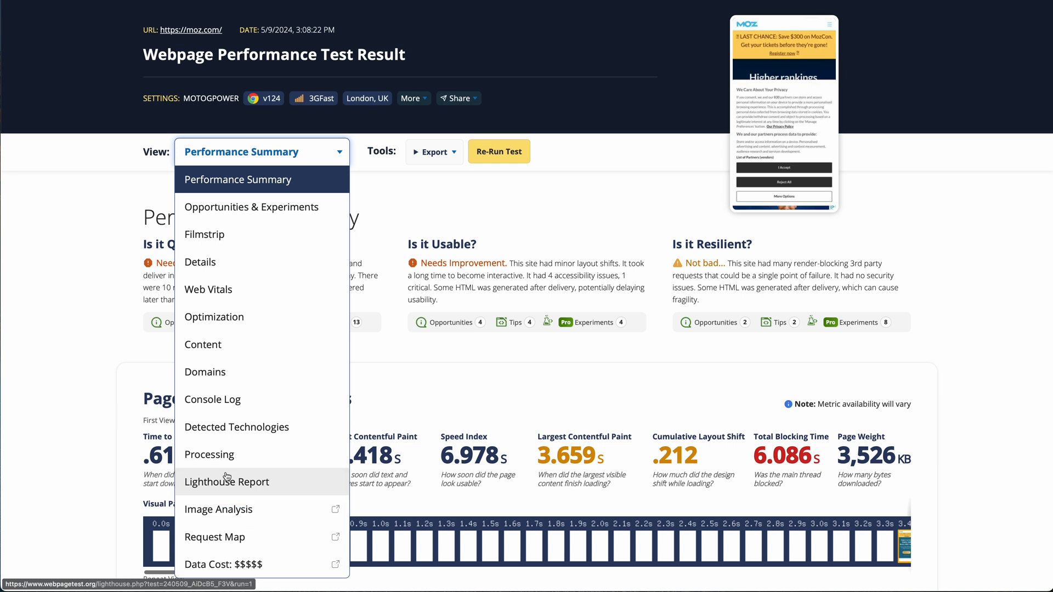
mouse_move(237, 300)
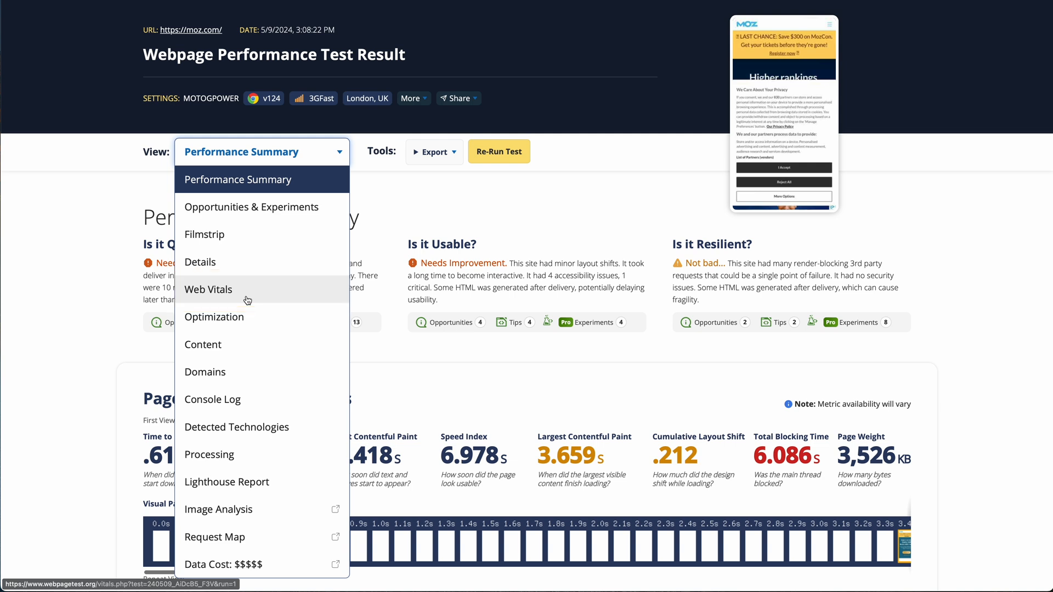
mouse_move(221, 482)
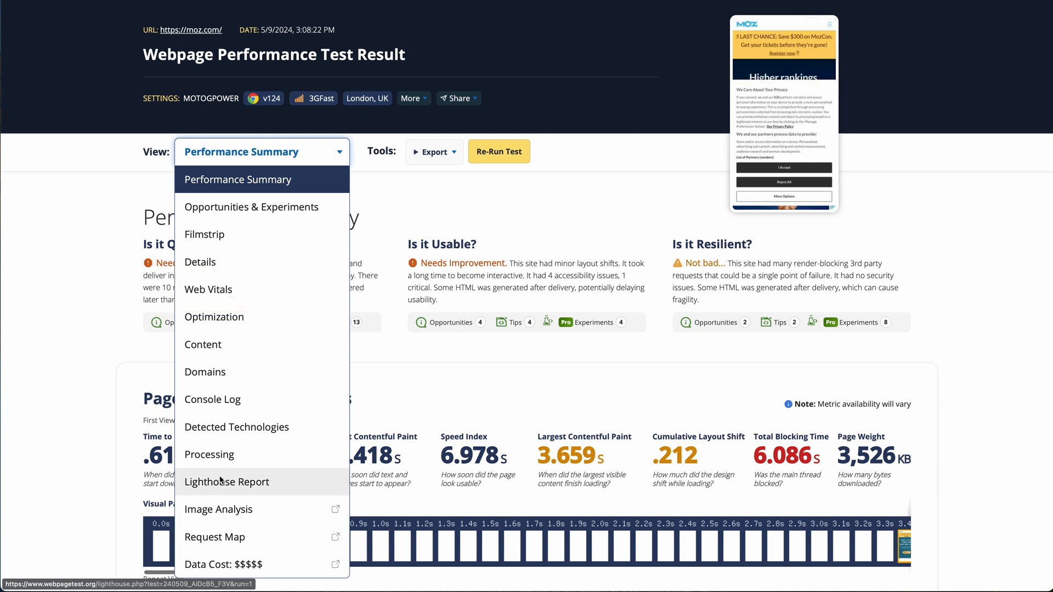
click(226, 482)
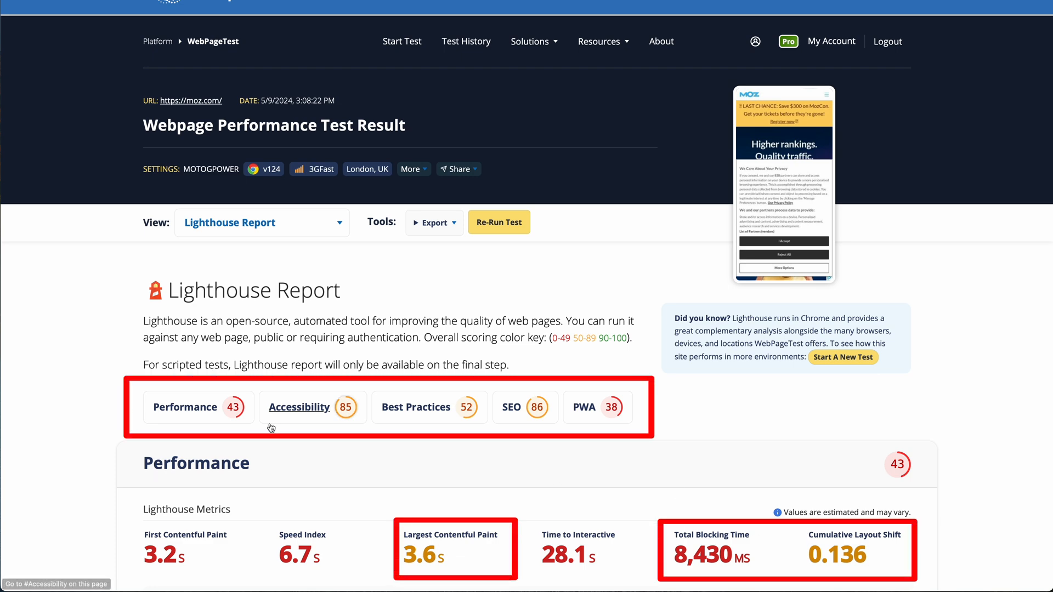
Step: Scroll the Lighthouse Report to compare Total Blocking Time 8,430 ms against the test's 6.086 s
scroll(down, 3)
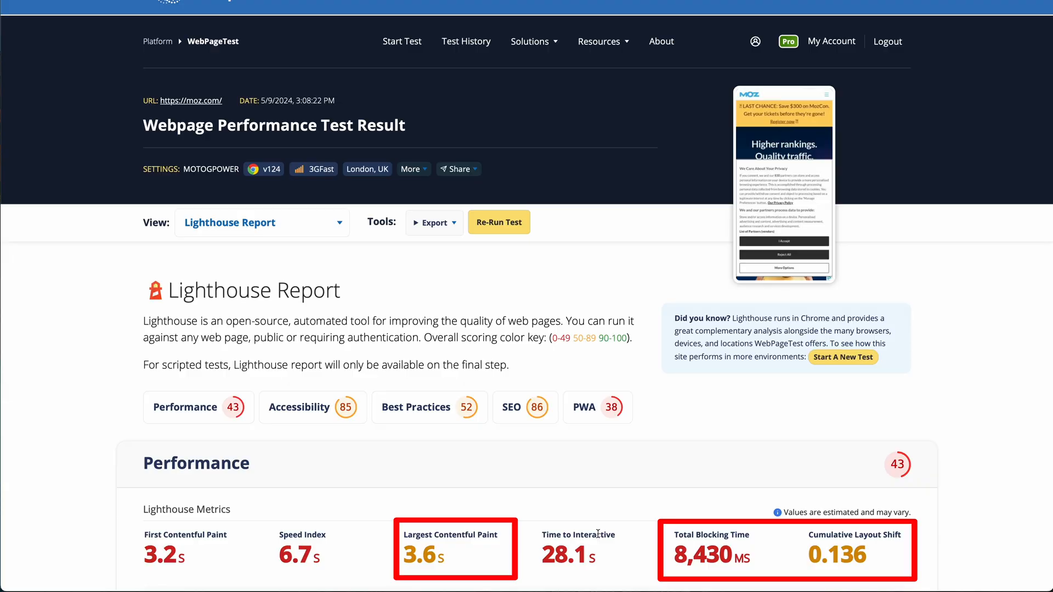
scroll(down, 3)
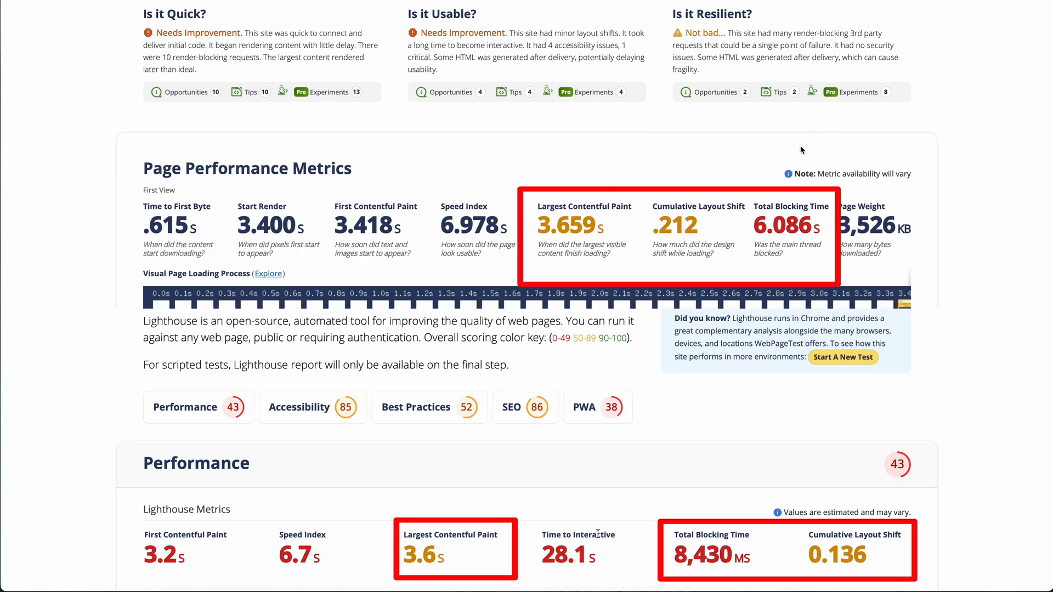
scroll(up, 3)
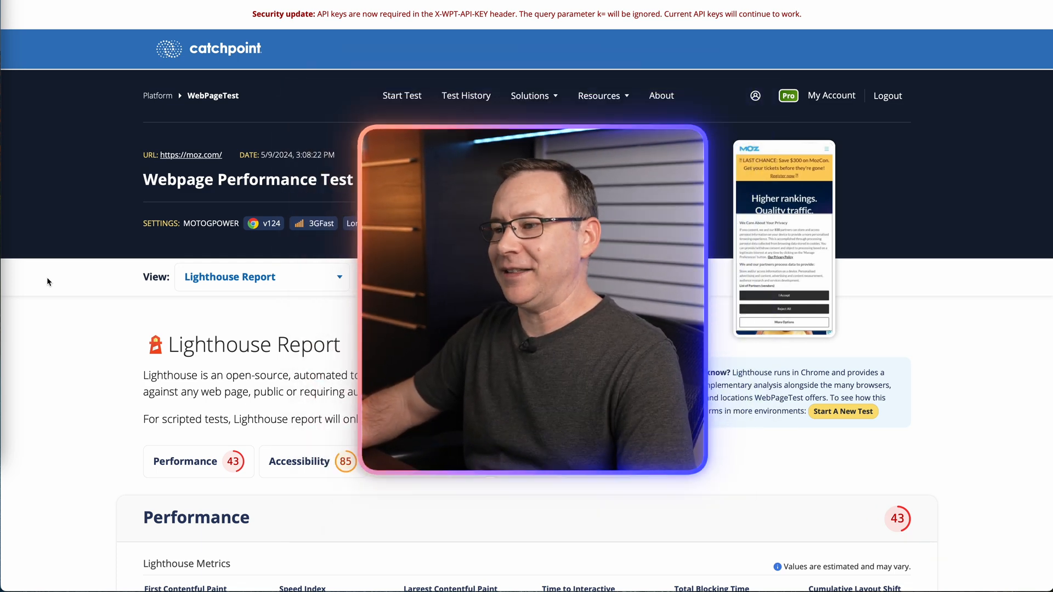
Step: Return to the Performance Summary and scroll to Real-World Usage Metrics (LCP 2.52 s, CLS 0.03)
click(261, 276)
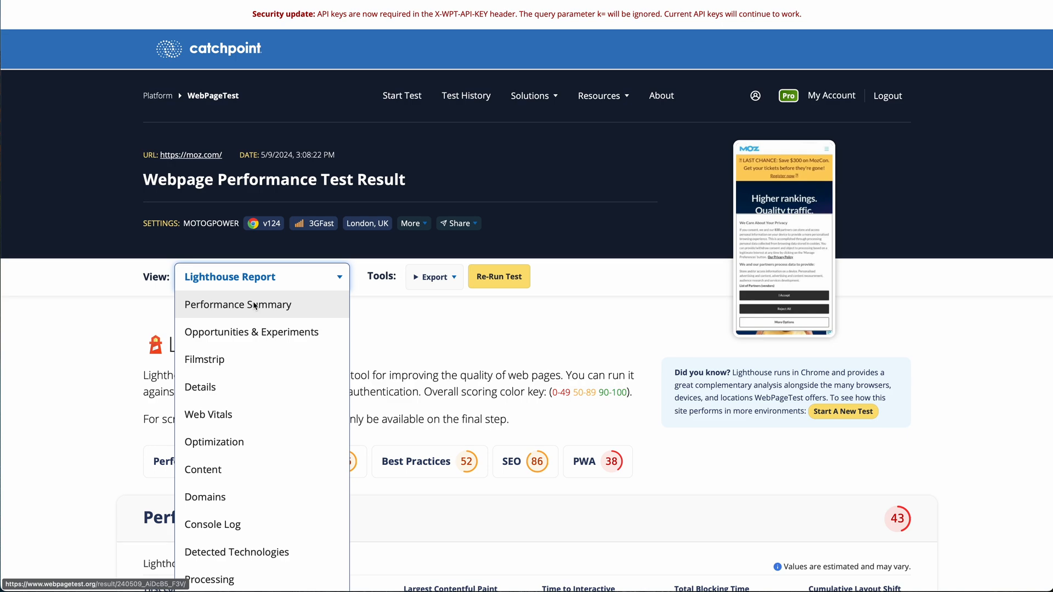
scroll(down, 3)
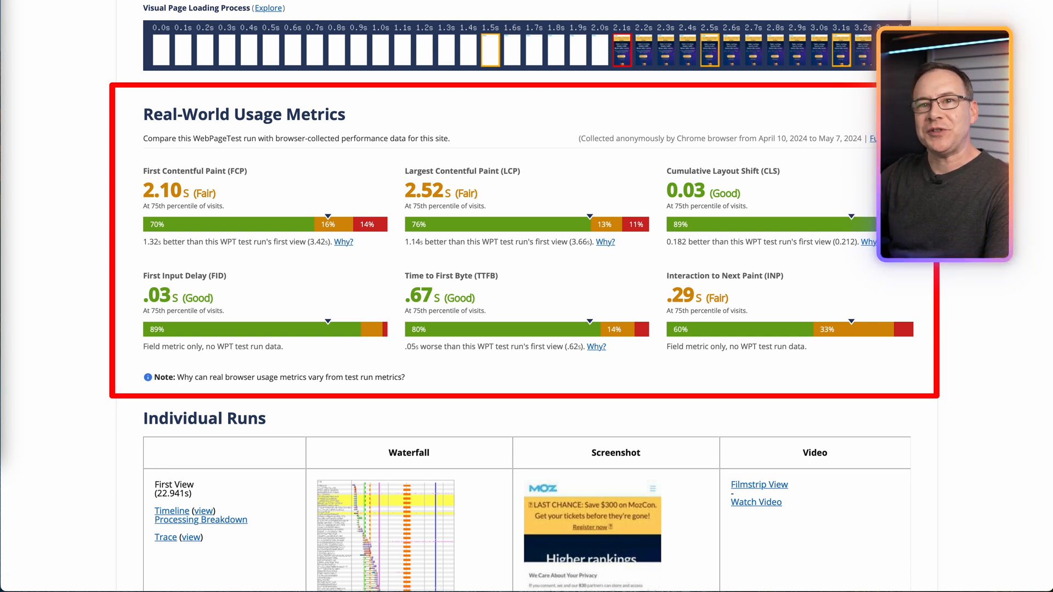
scroll(down, 3)
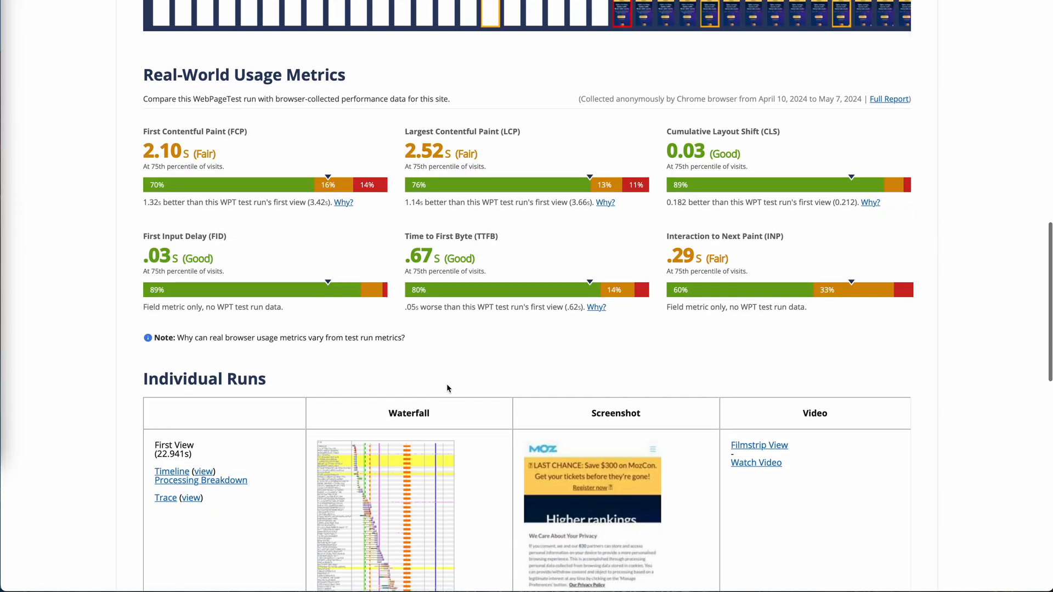
scroll(down, 3)
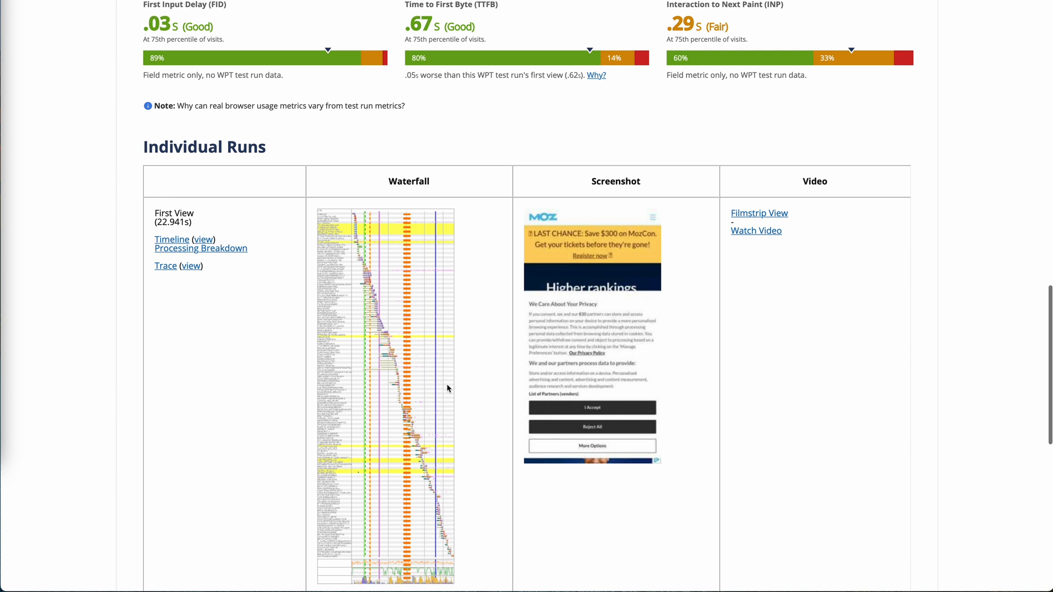
scroll(down, 3)
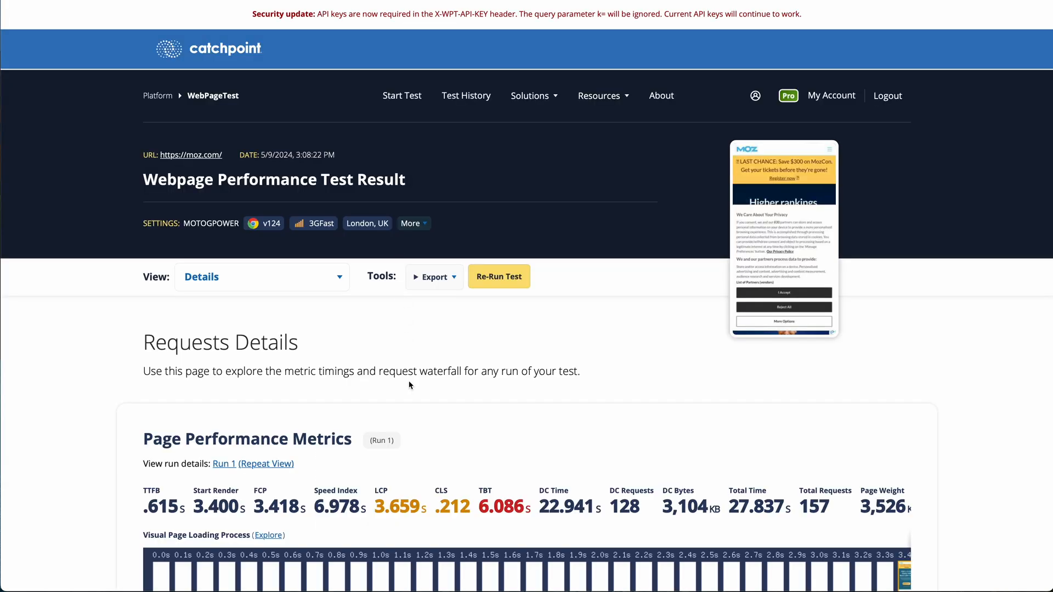
scroll(down, 3)
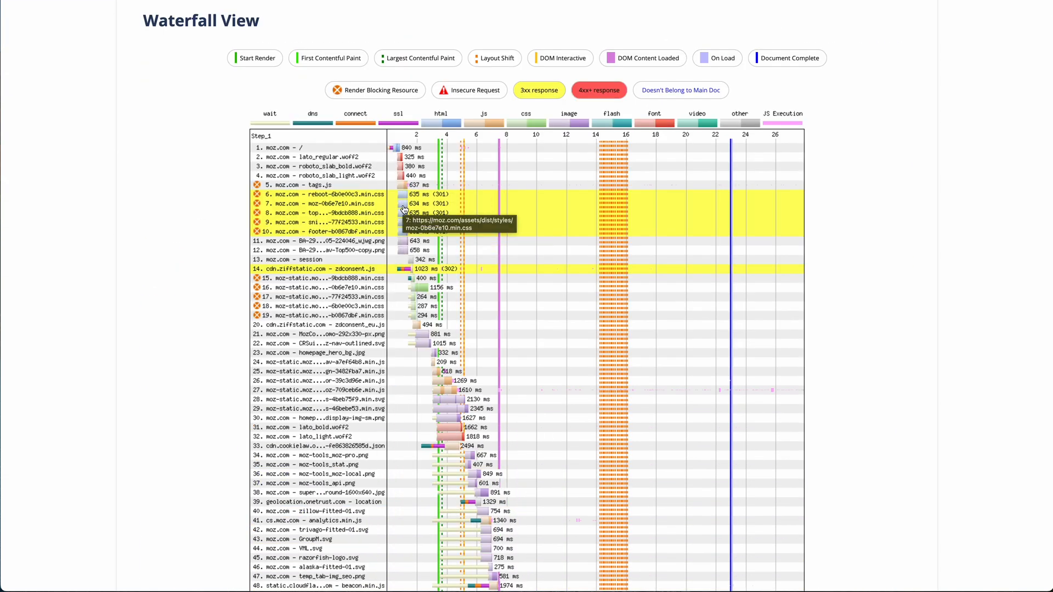
click(329, 204)
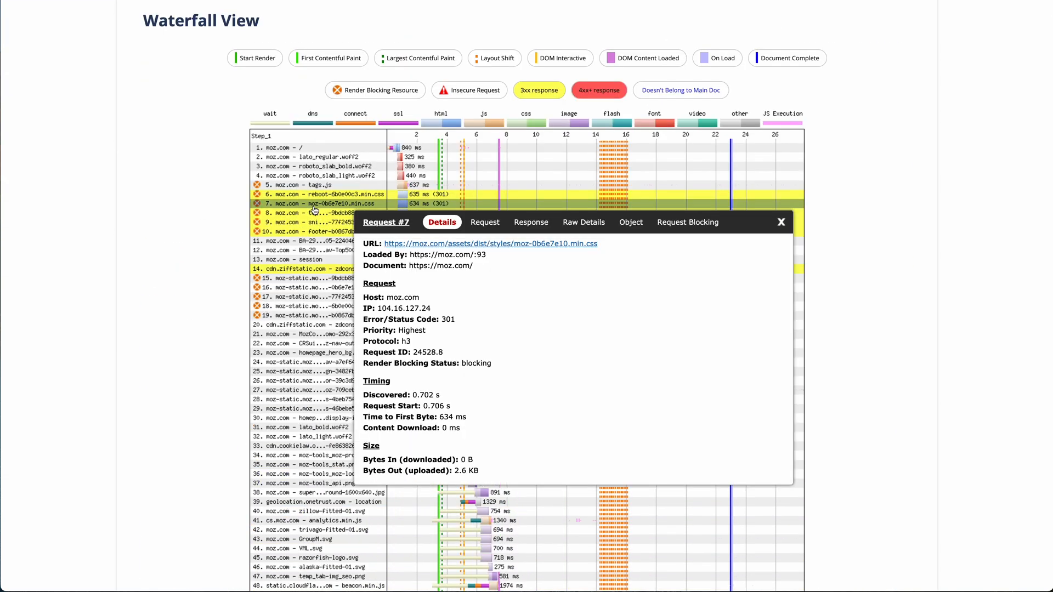
click(781, 221)
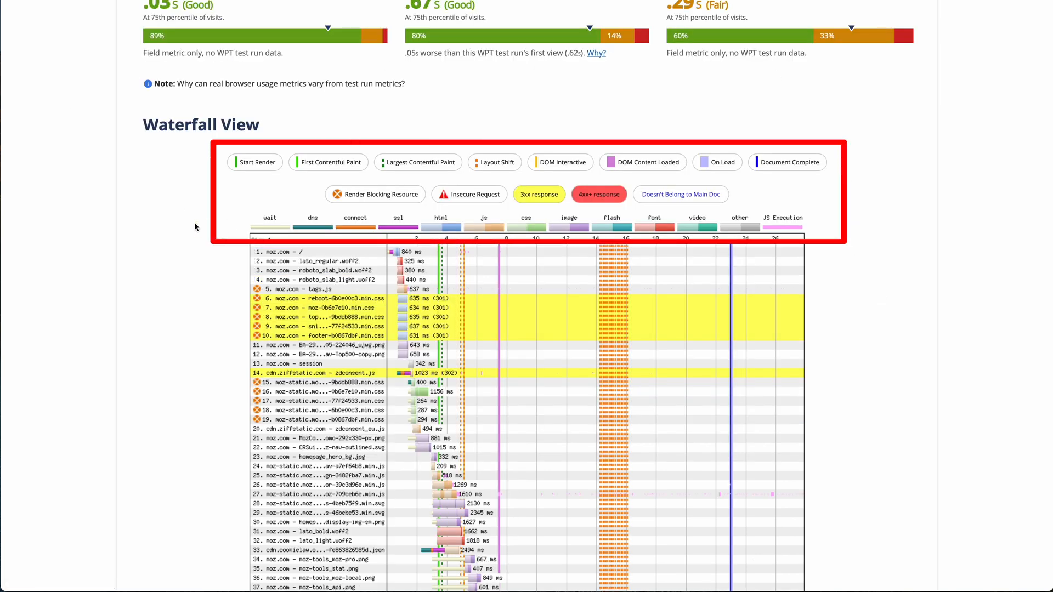
scroll(down, 3)
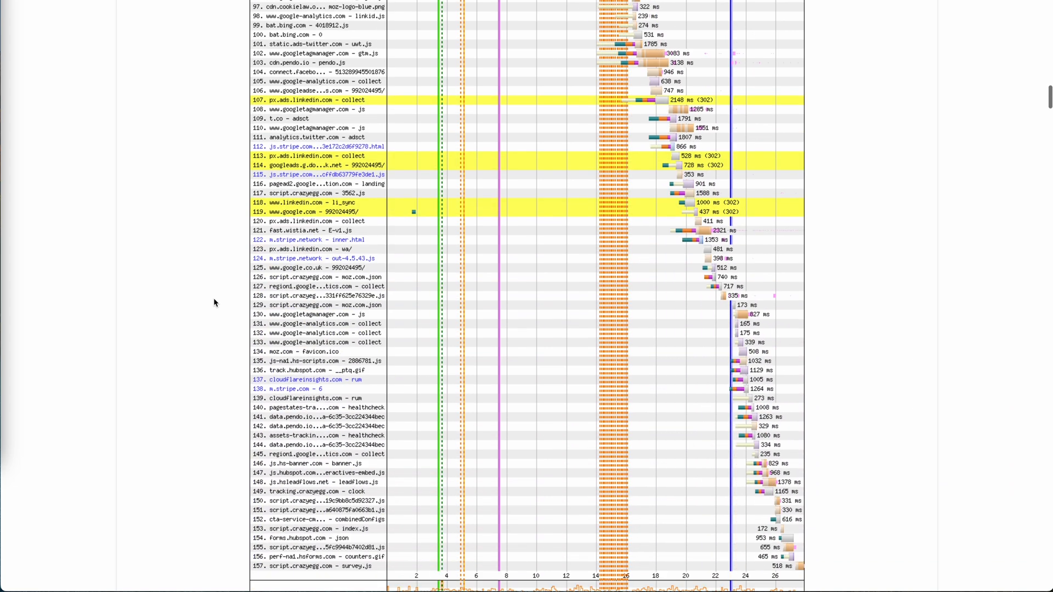
scroll(down, 3)
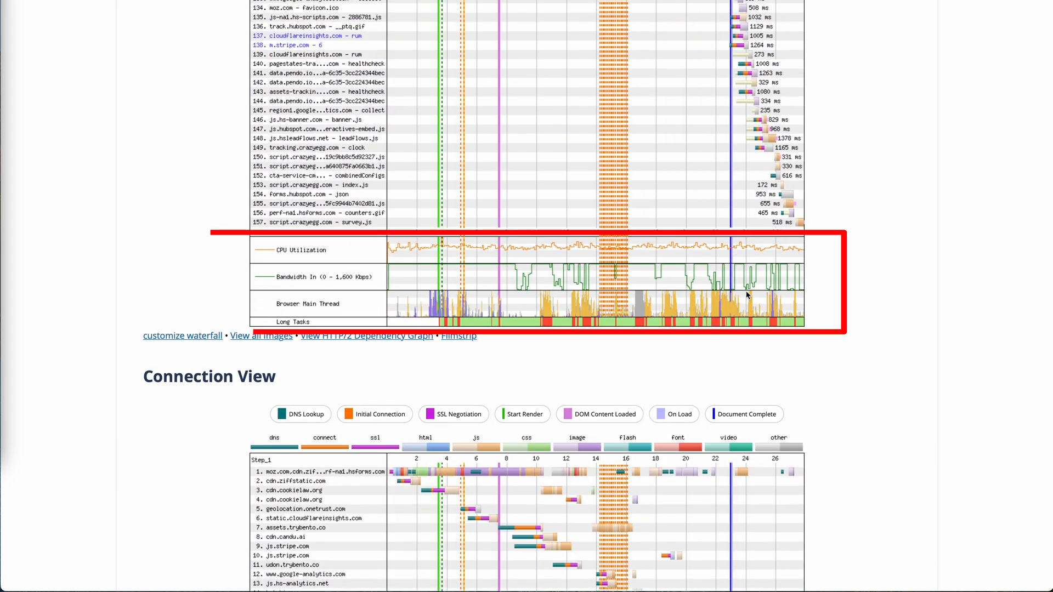
scroll(down, 3)
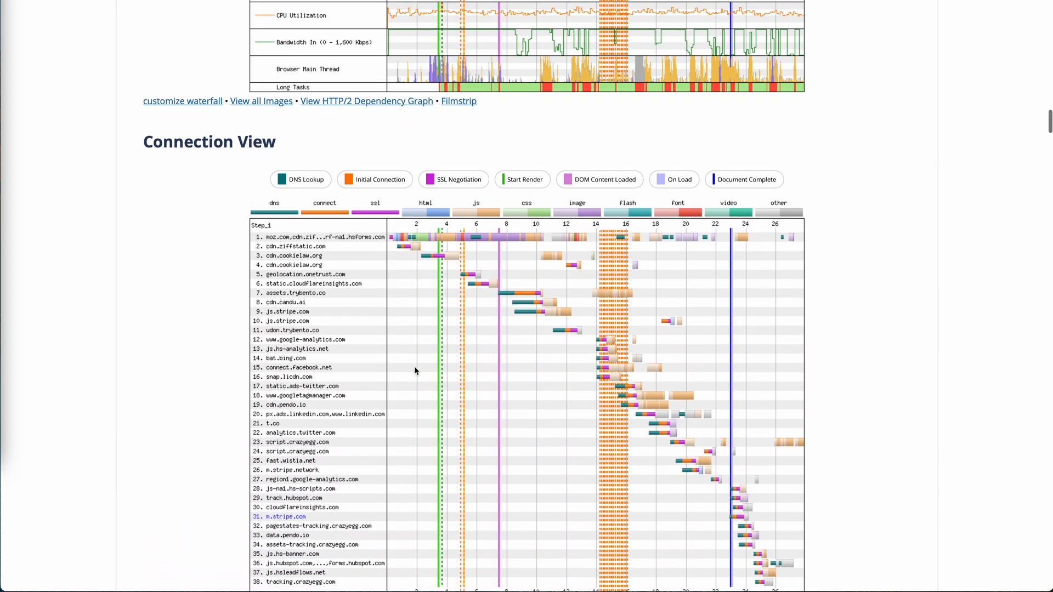
scroll(down, 3)
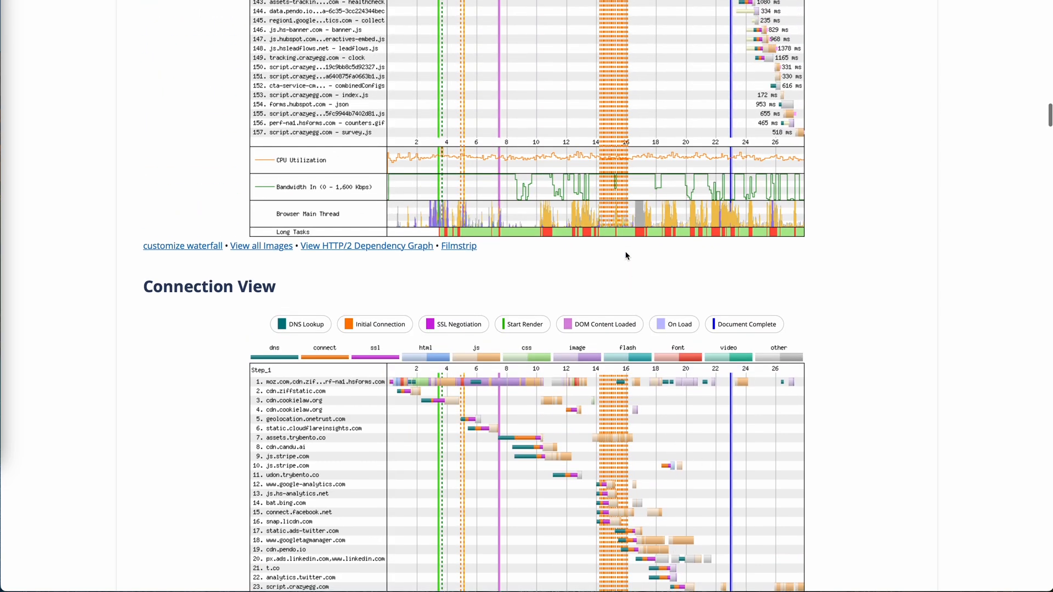
scroll(up, 3)
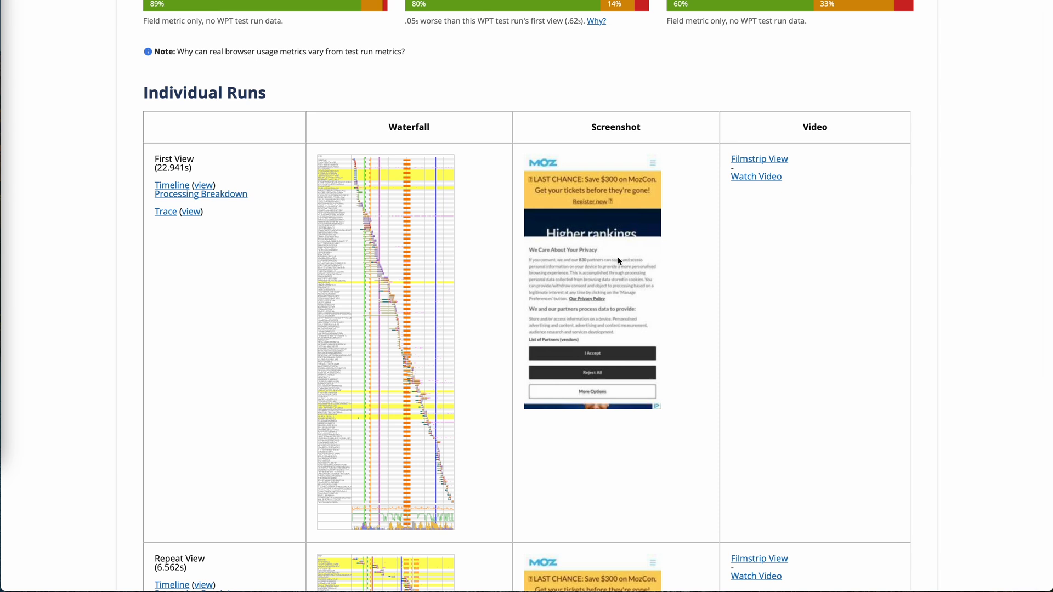
mouse_move(792, 143)
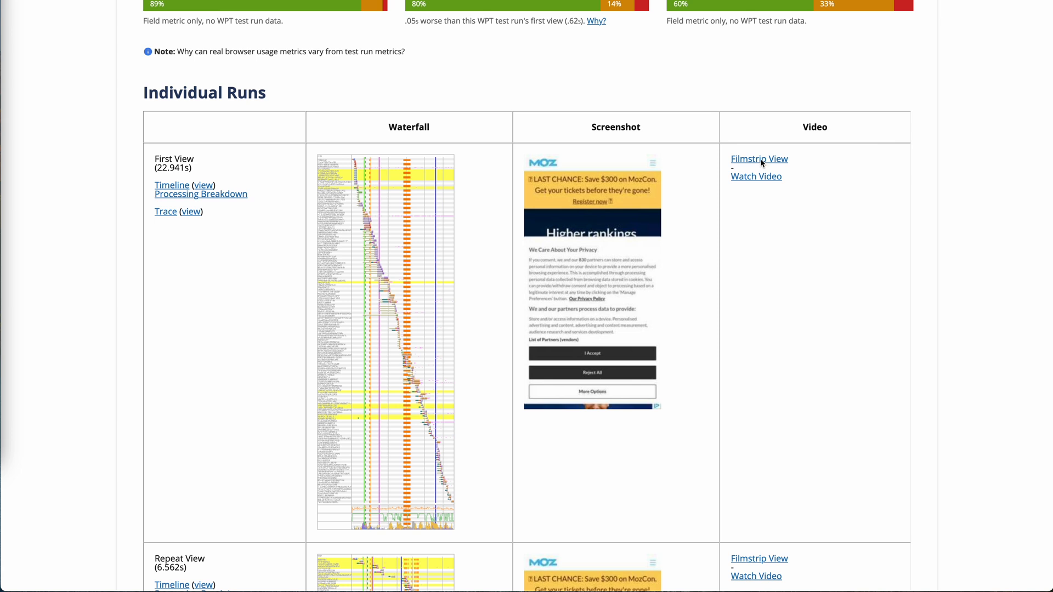
click(759, 158)
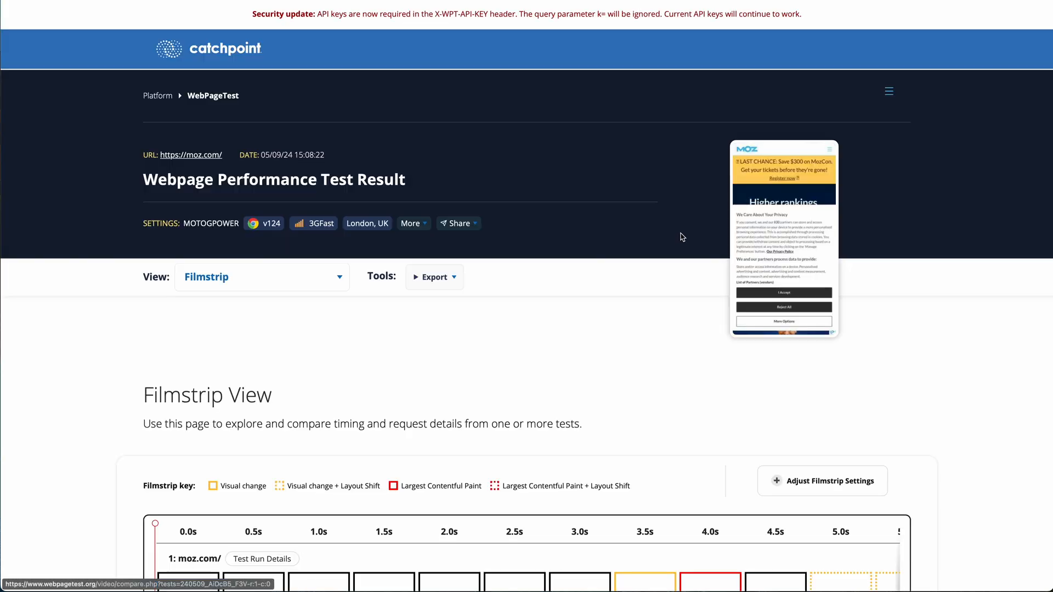
scroll(down, 3)
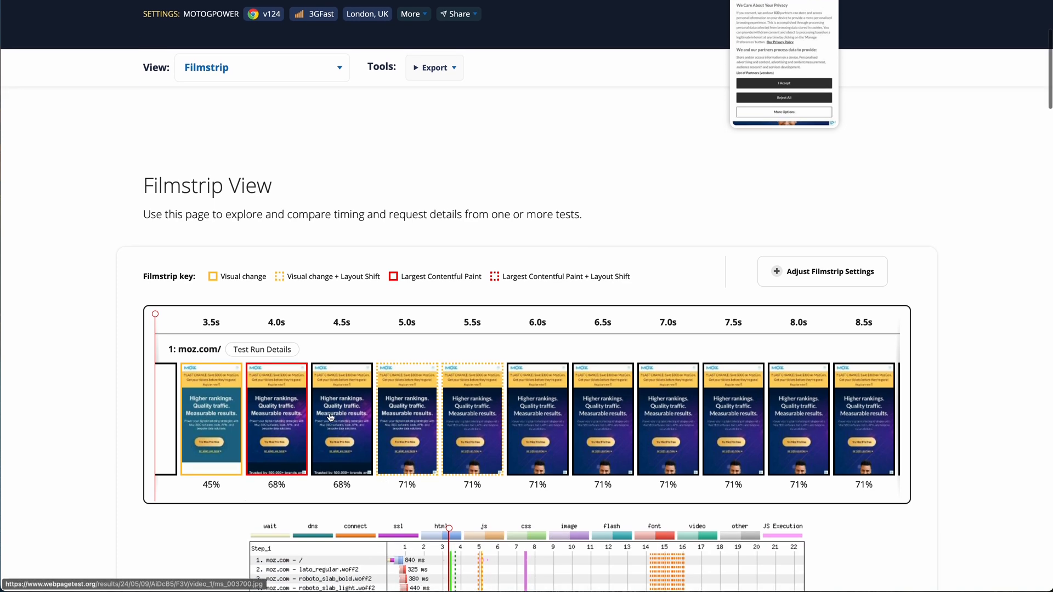
scroll(down, 3)
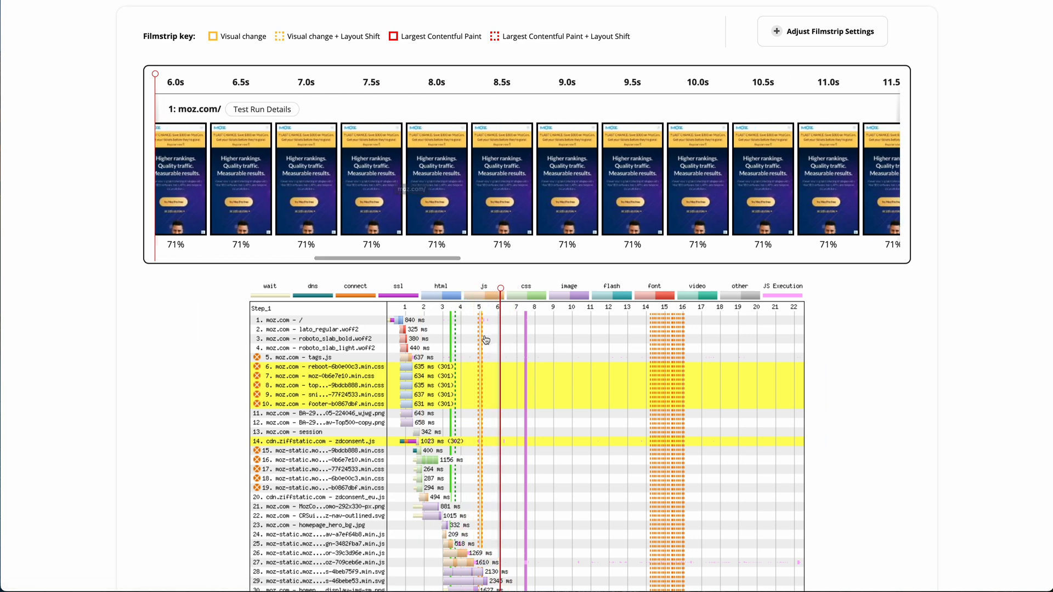
mouse_move(429, 508)
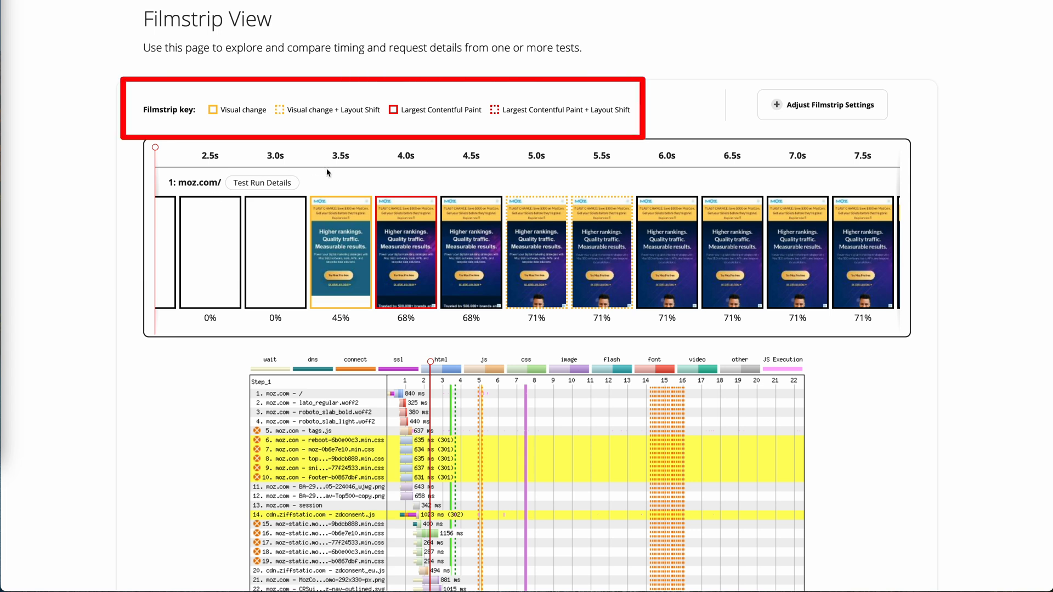
mouse_move(438, 125)
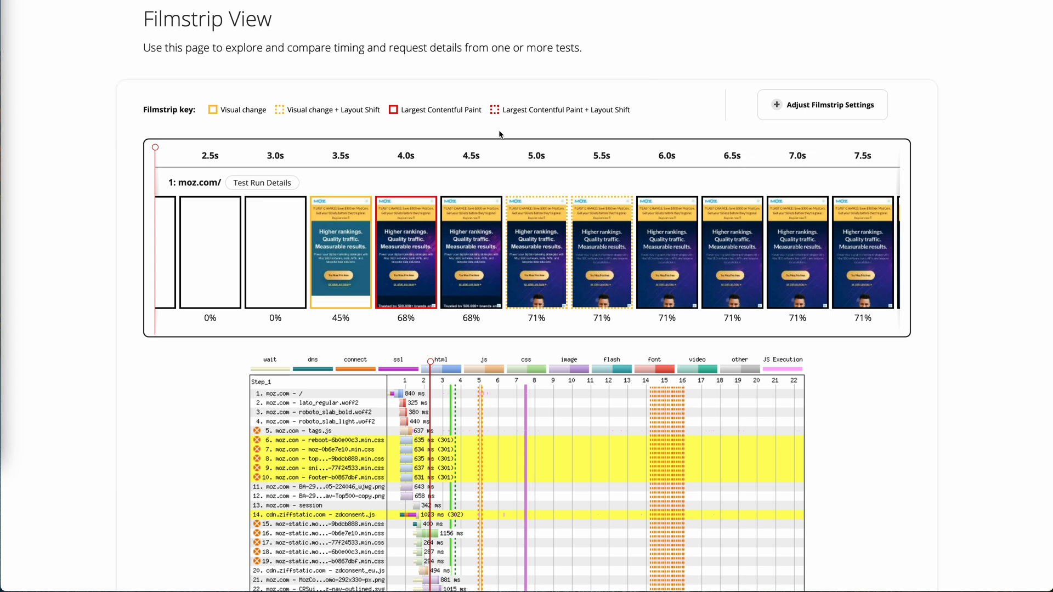
mouse_move(403, 148)
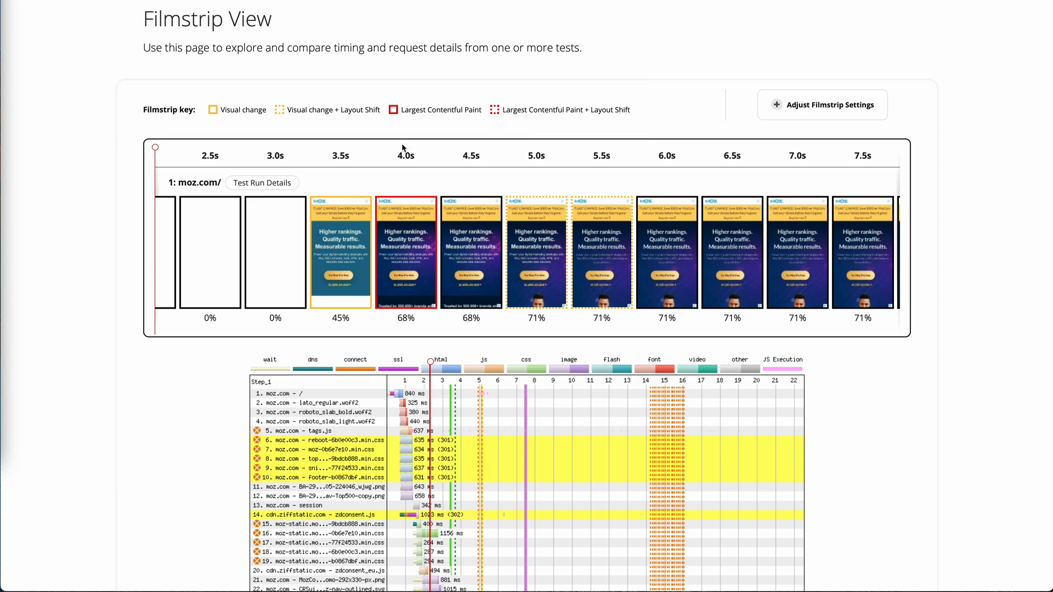
mouse_move(310, 147)
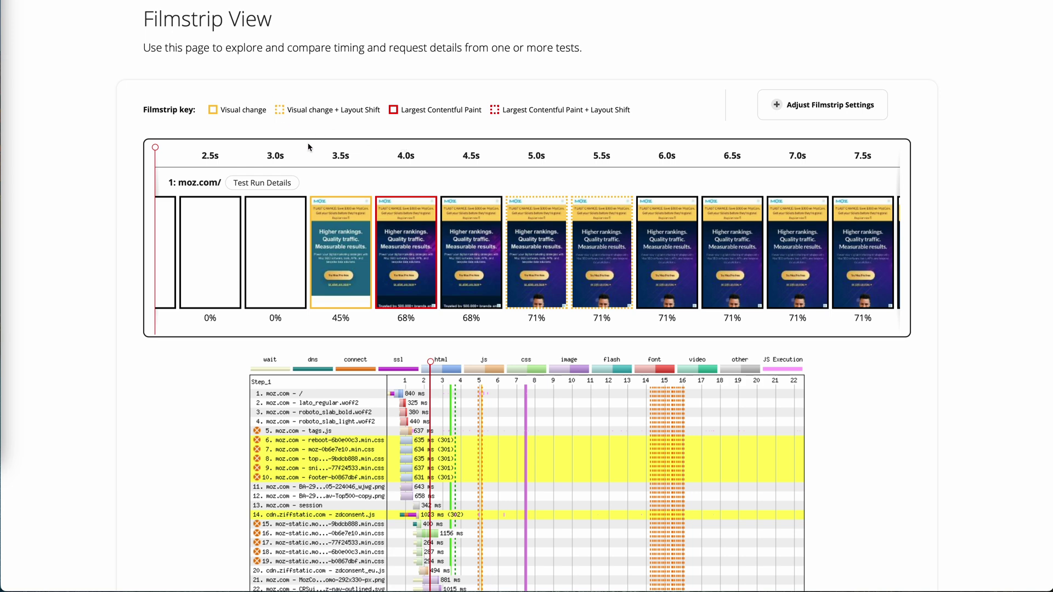
scroll(down, 3)
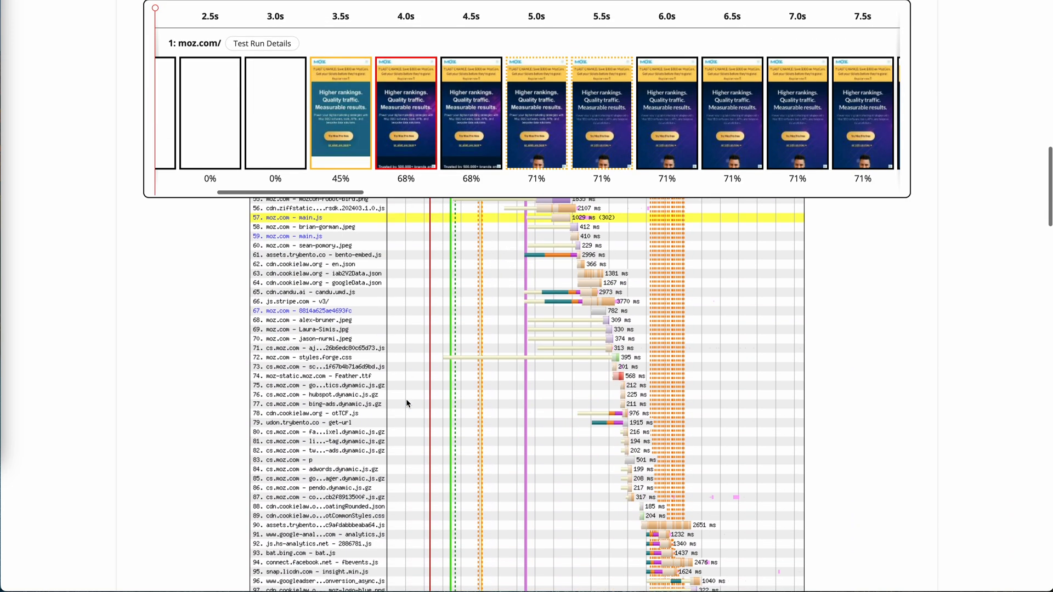
scroll(down, 3)
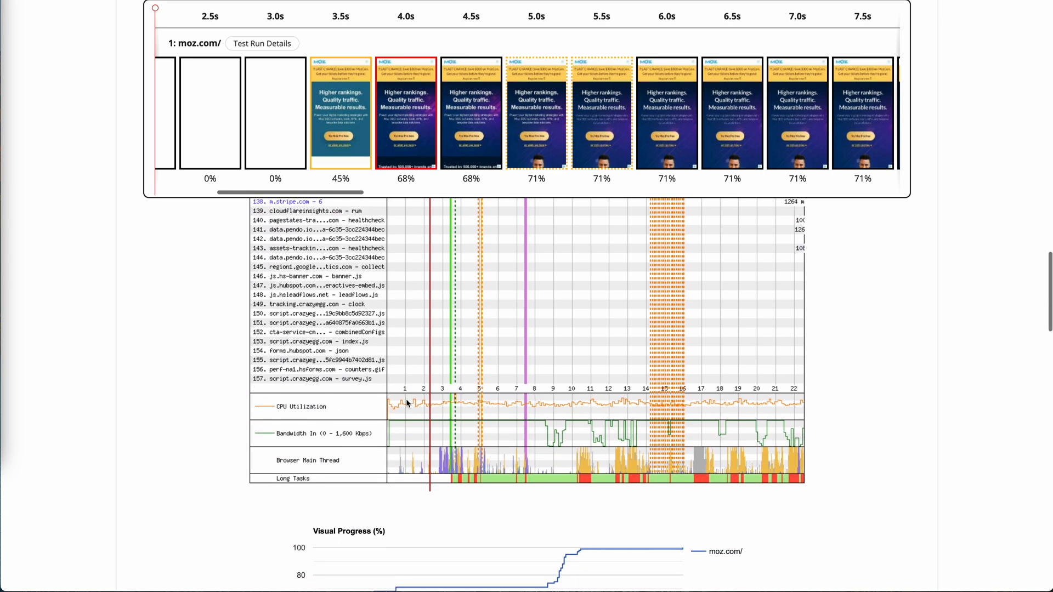
scroll(down, 3)
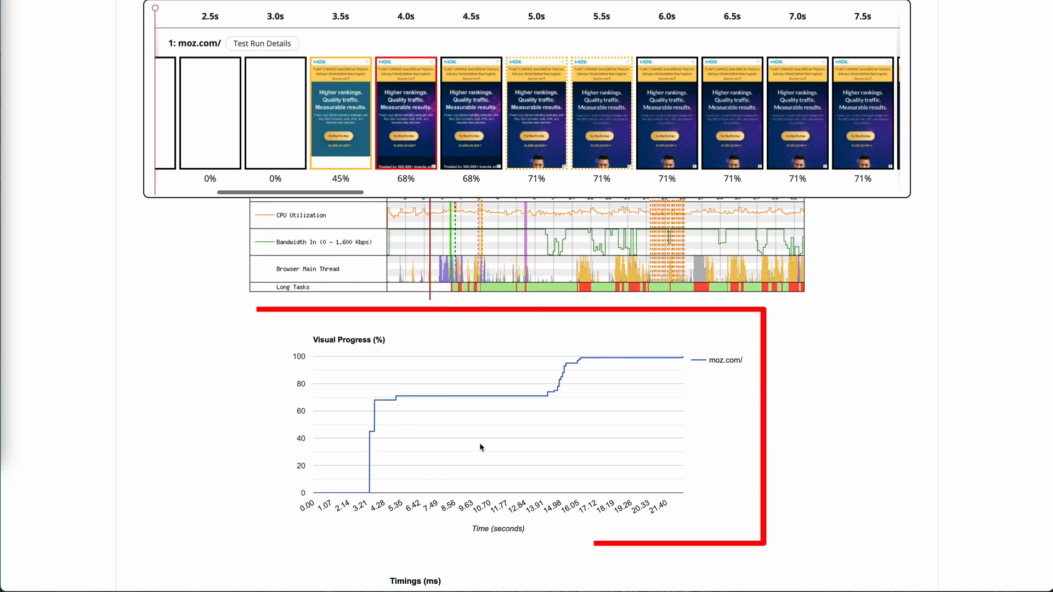
scroll(down, 3)
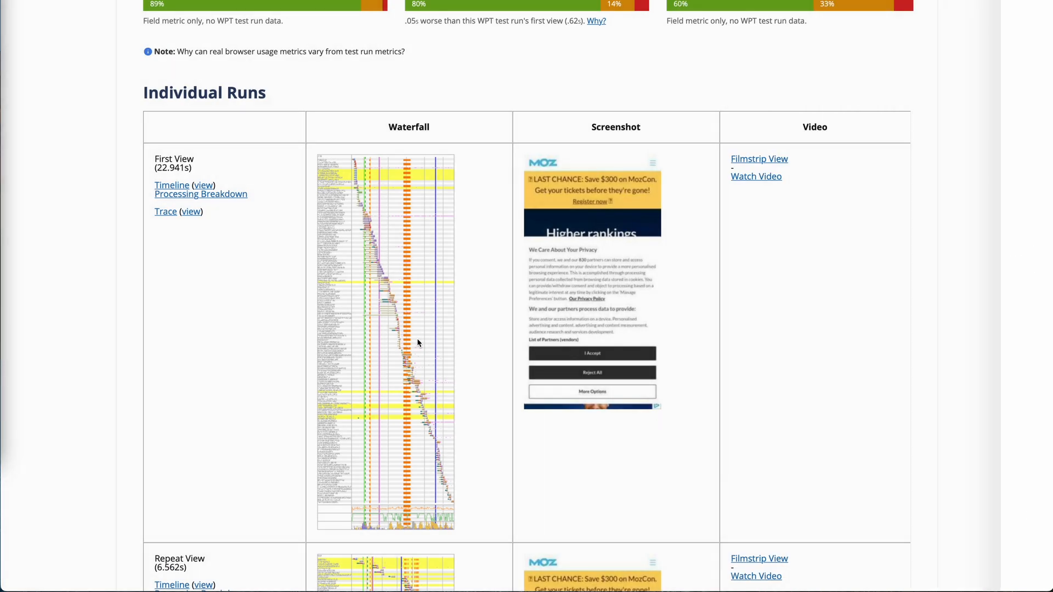
Step: Go back to the top of the moz.com performance summary rated Needs Improvement
scroll(down, 3)
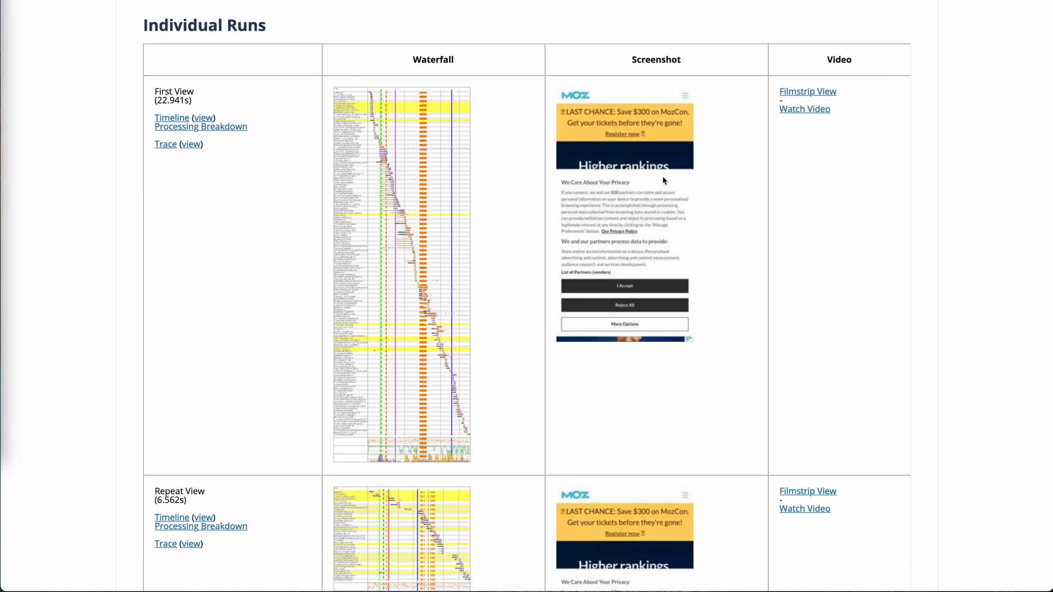
click(804, 109)
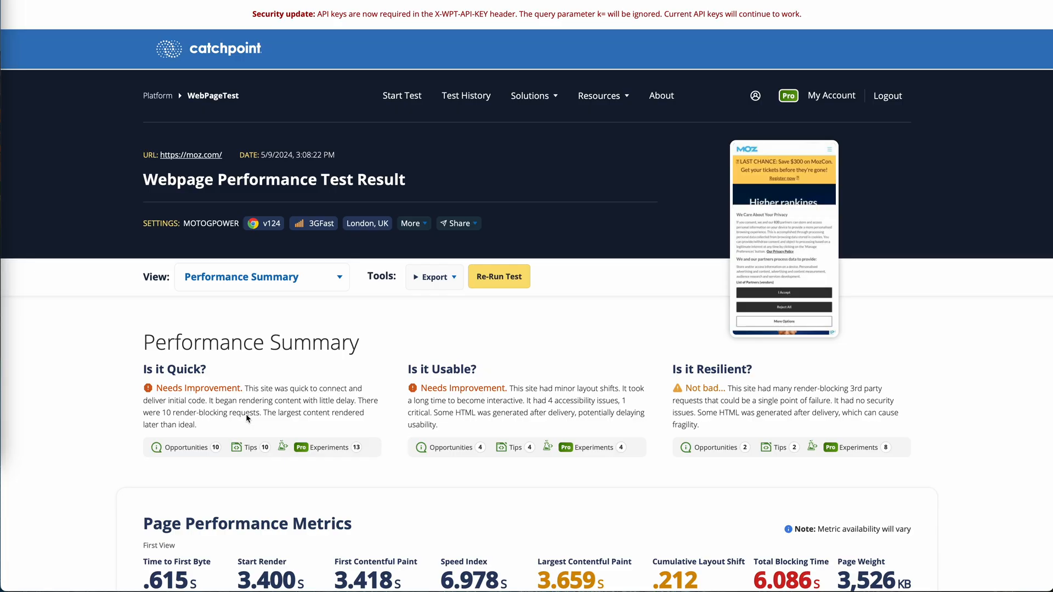
mouse_move(295, 333)
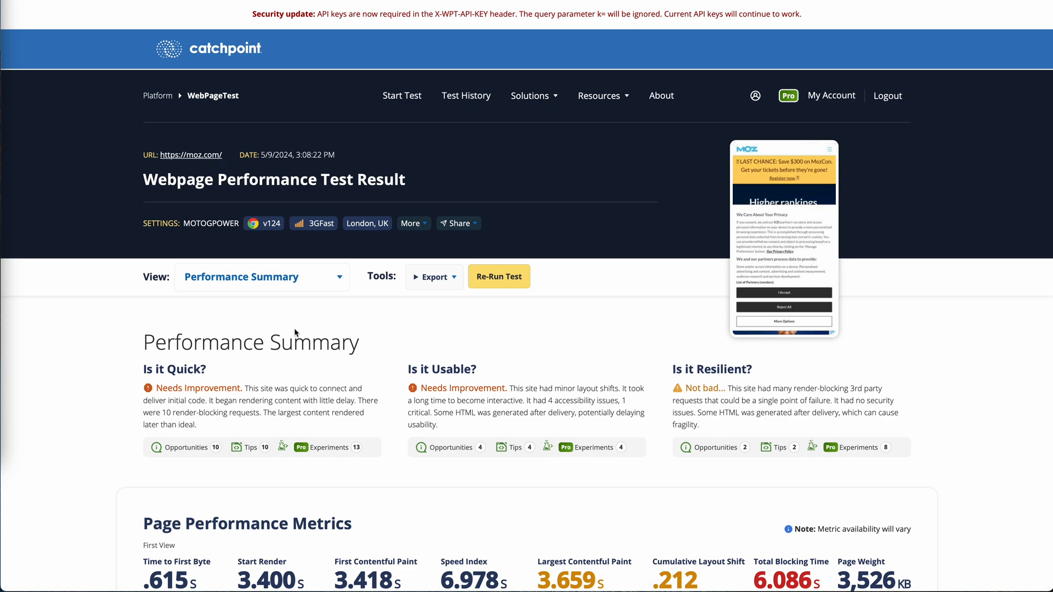
mouse_move(327, 450)
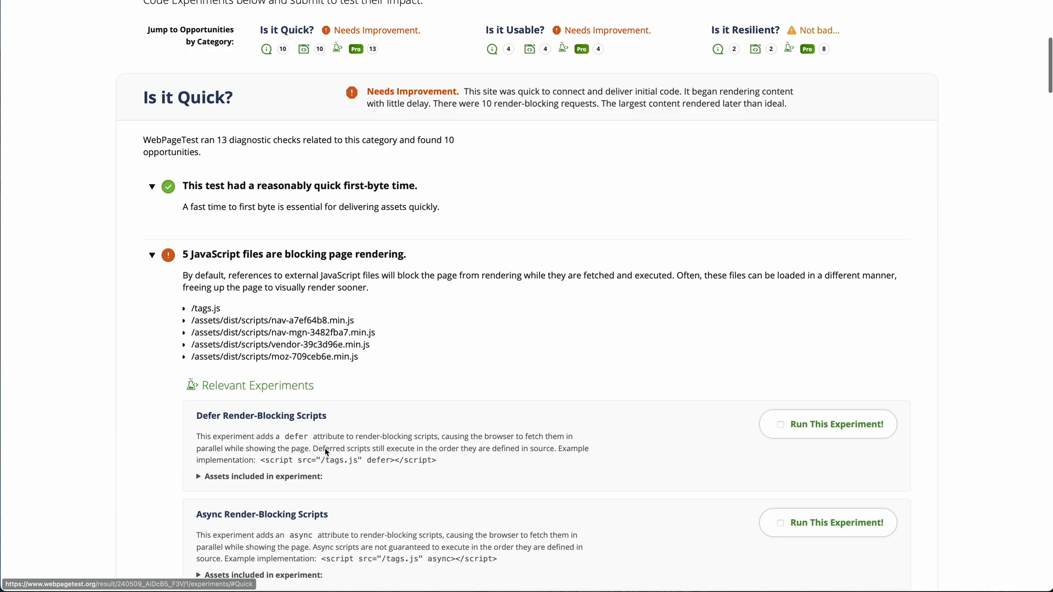
Step: Select the Defer and Async Render-Blocking Scripts experiments, giving 2 experiments with 4 runs
scroll(down, 3)
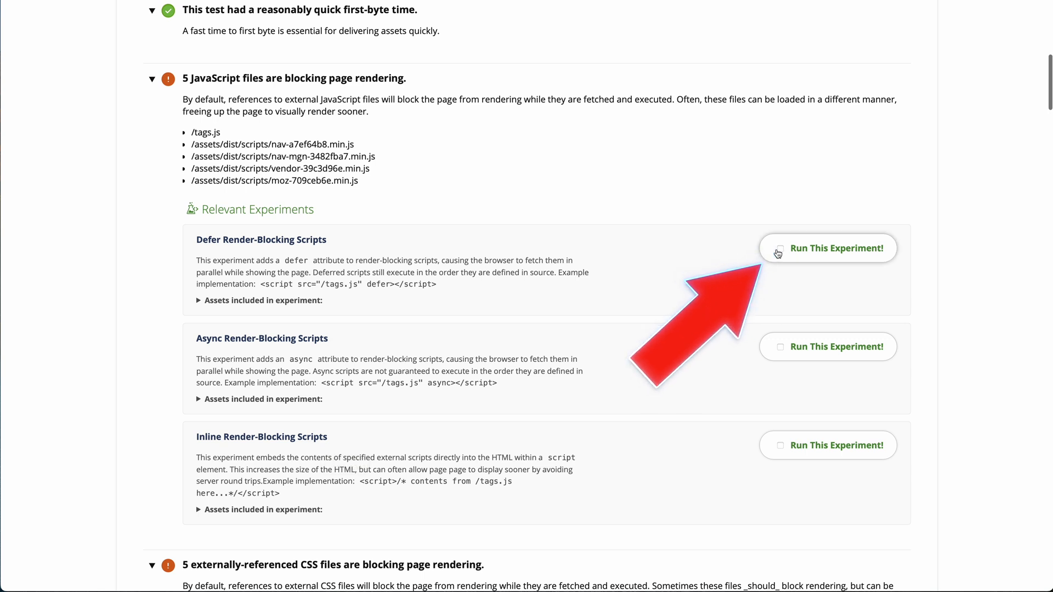
click(780, 347)
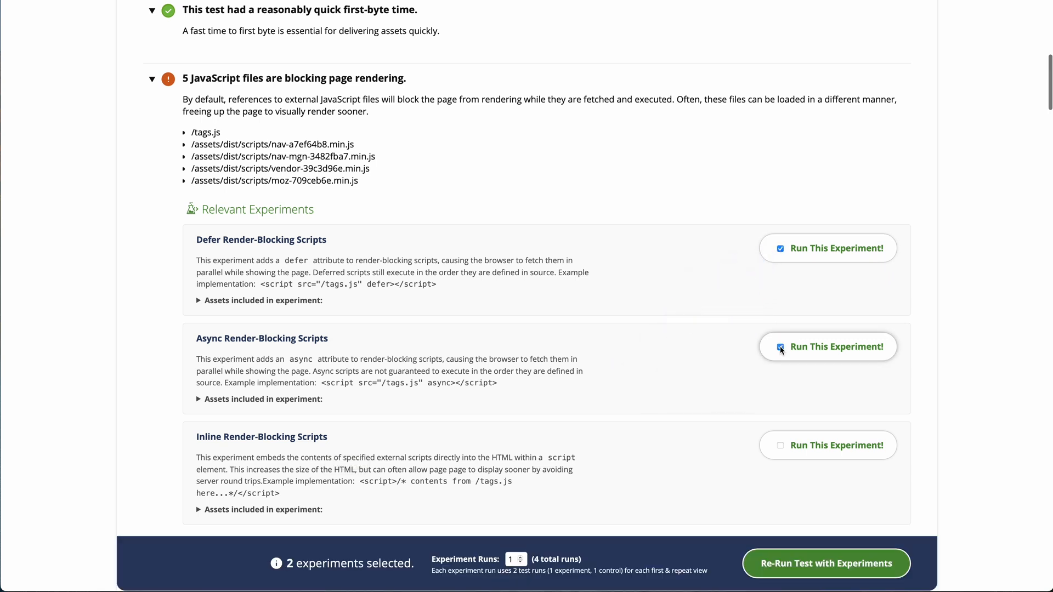
click(780, 347)
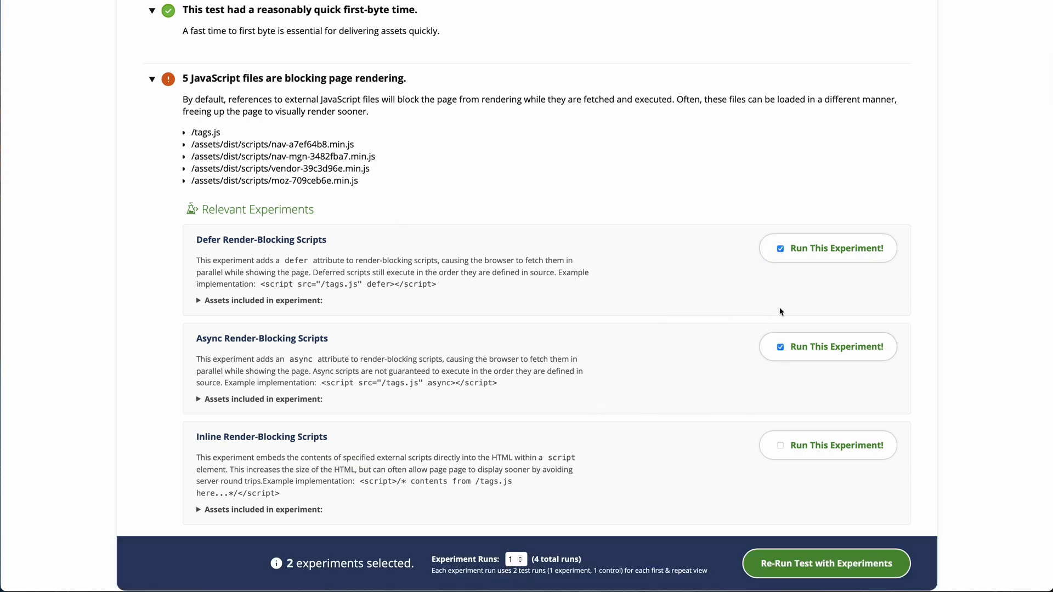